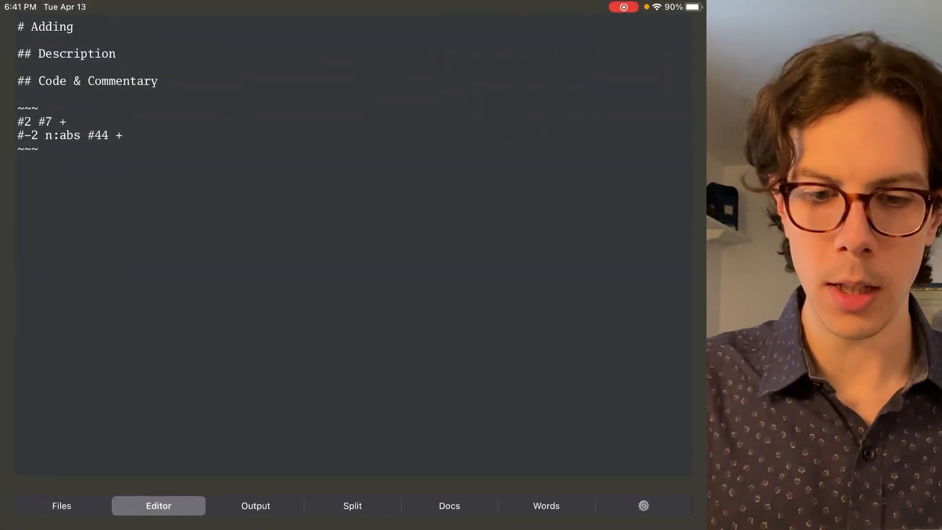
Visit the Files list, Output, Words reference, then the settings with theme and Select Icon choices.
click(61, 505)
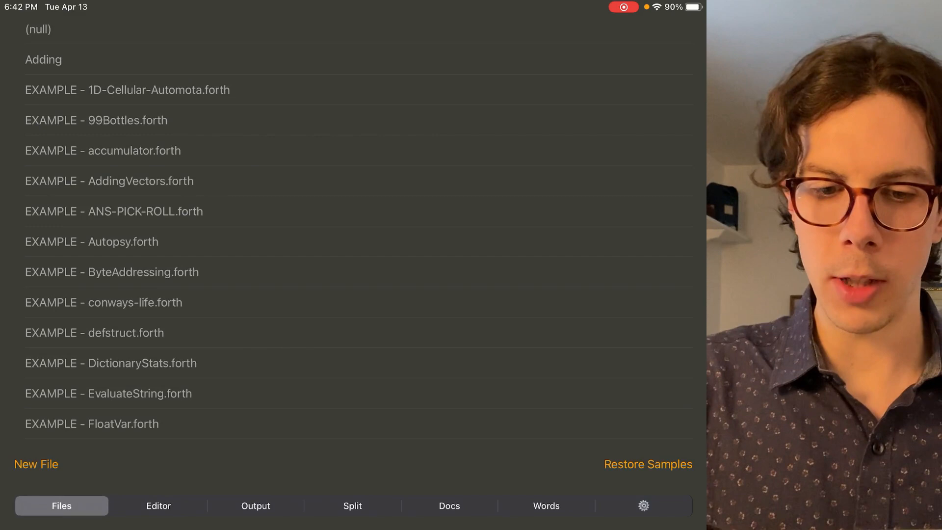
click(255, 505)
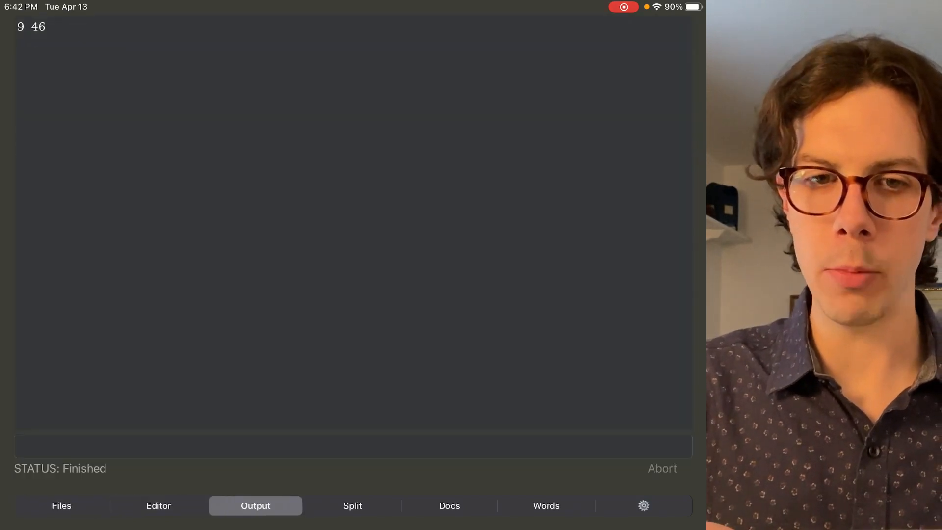
click(545, 505)
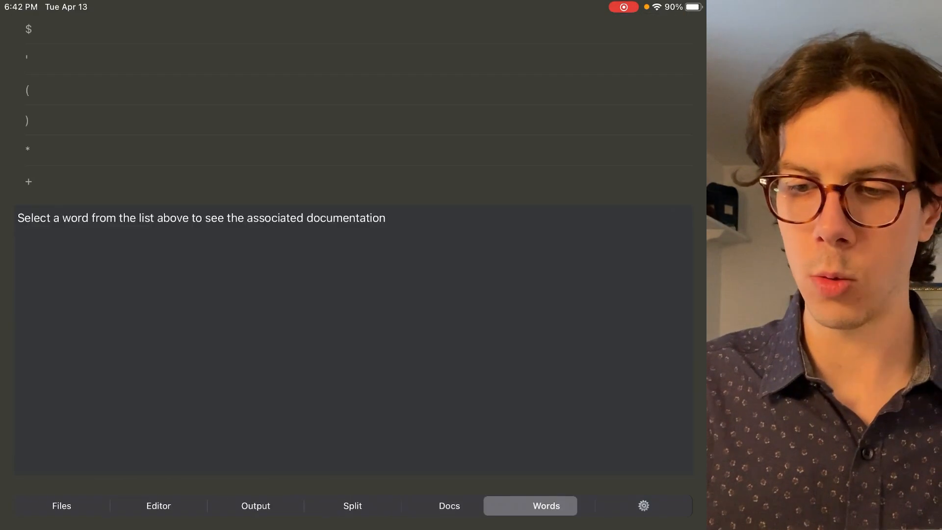
click(644, 505)
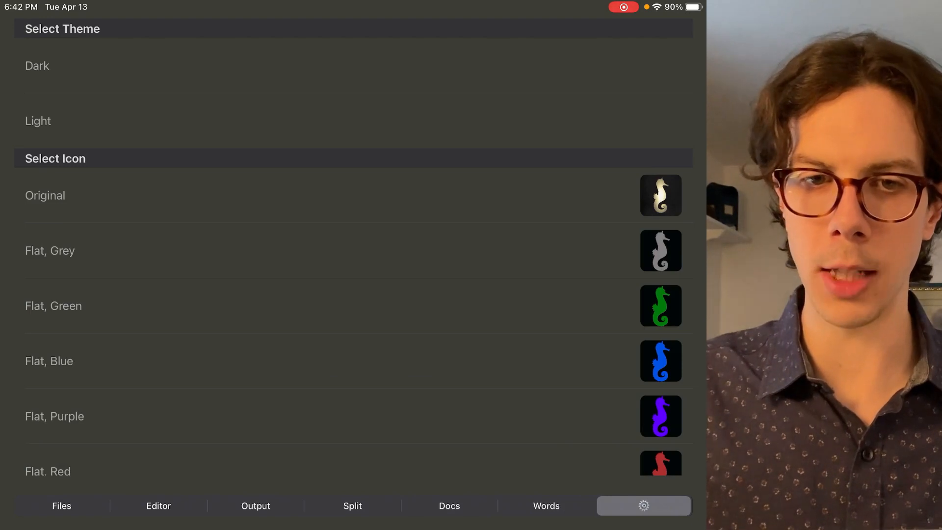
scroll(down, 3)
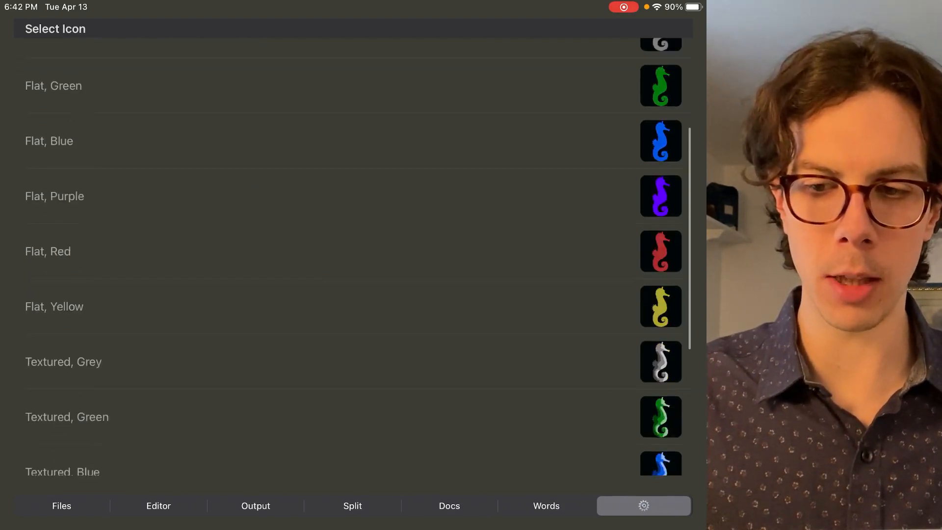
scroll(down, 3)
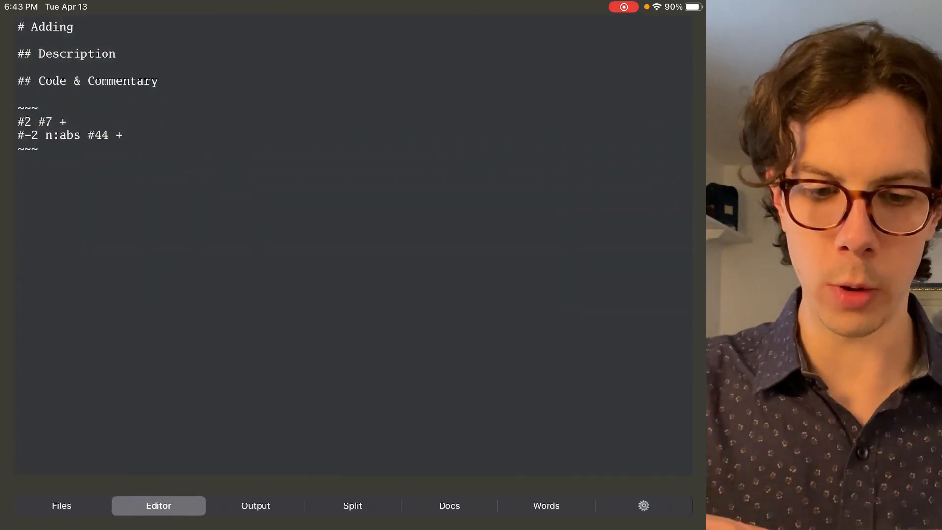
From the Files list, create a new file named Bitsrfr and confirm it.
click(61, 505)
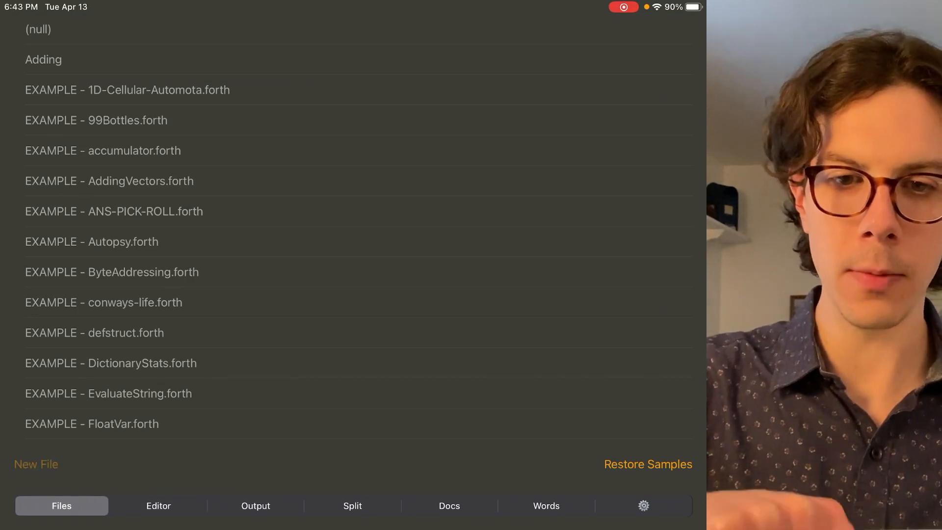
click(35, 464)
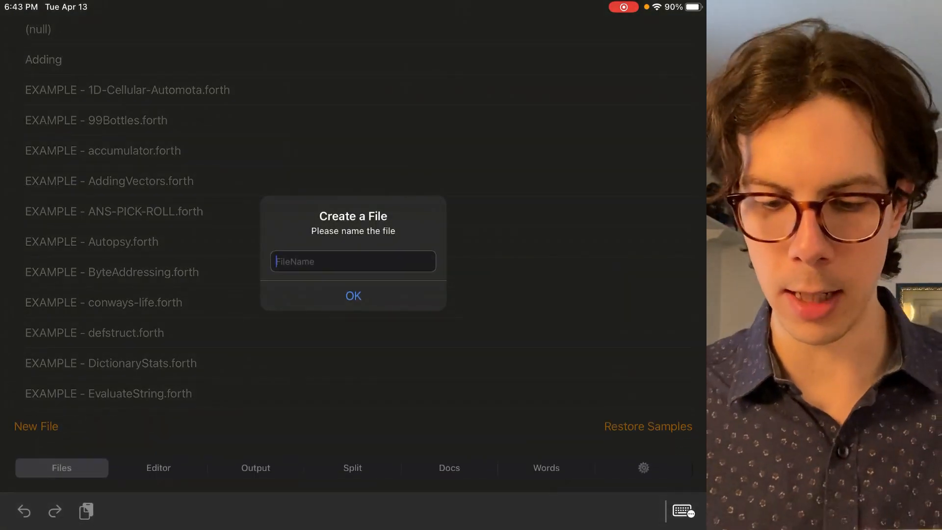
text(T)
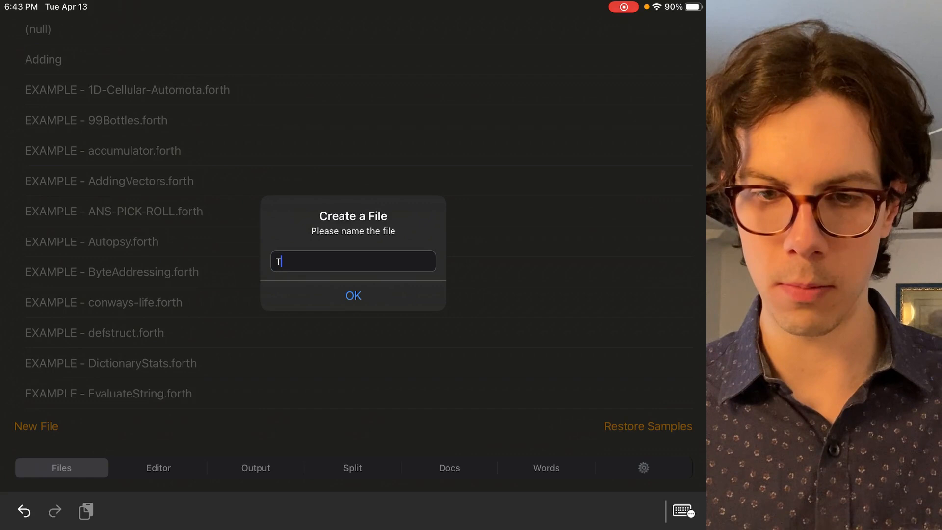
text(Bitsrfr)
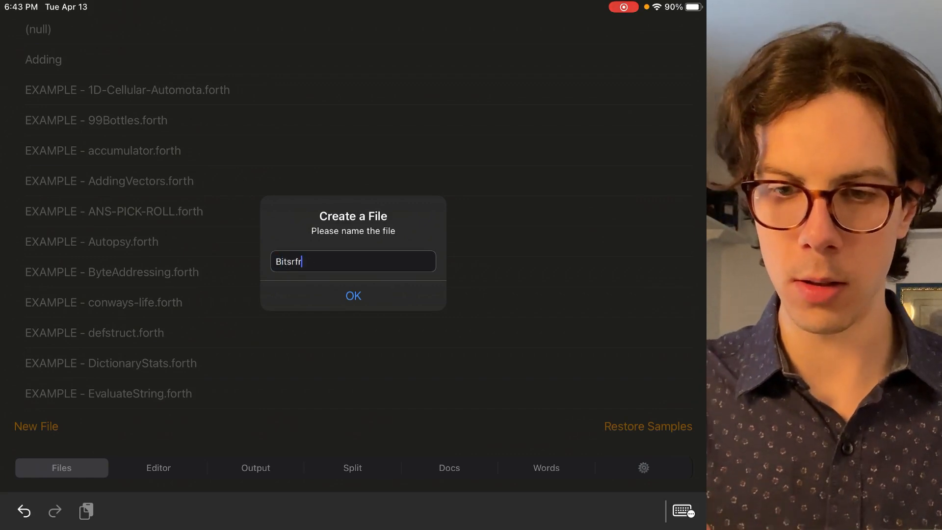
click(352, 295)
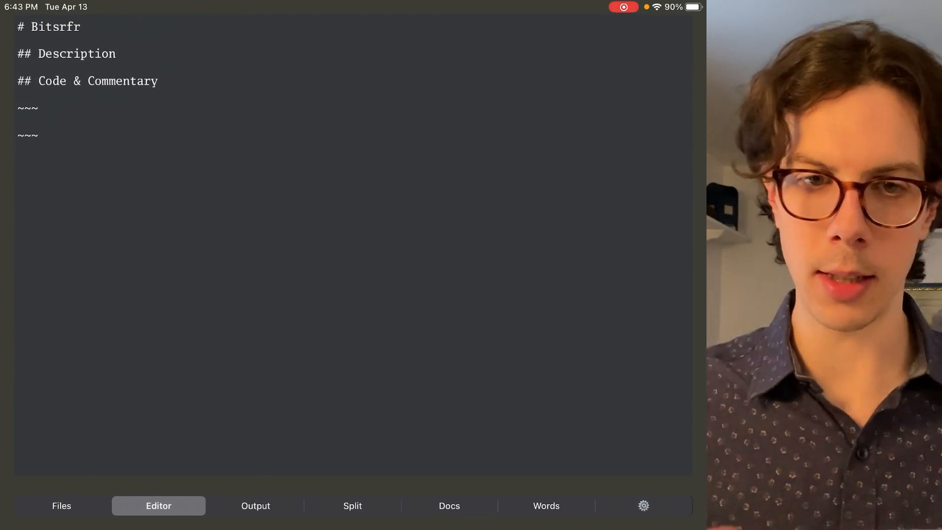
Enter the line #7 #2 + inside the Bitsrfr code block, fixing typos along the way.
click(27, 120)
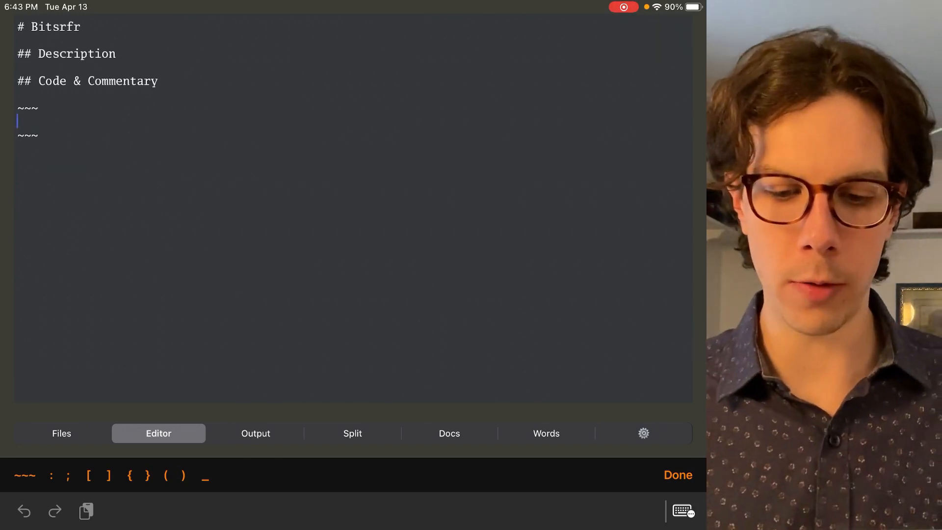
text(#7)
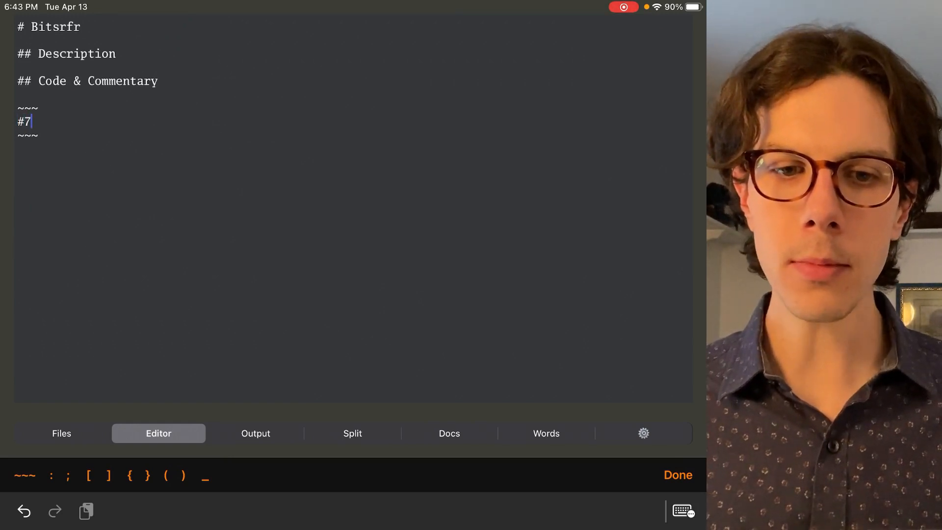
key(backspace)
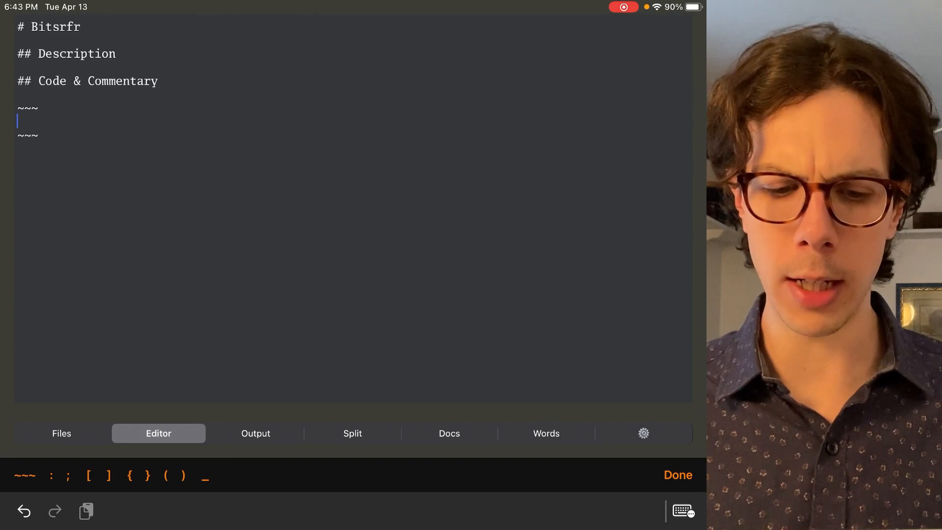
text(f8)
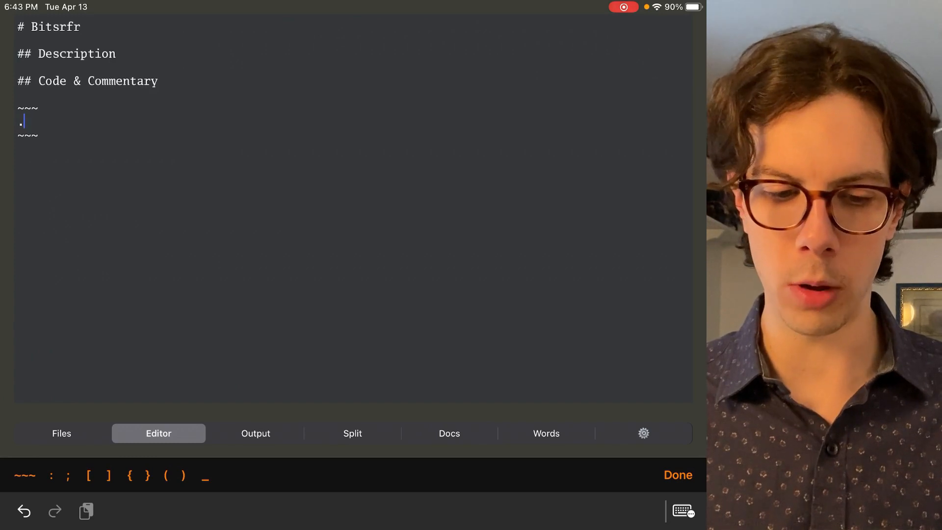
text(1.8)
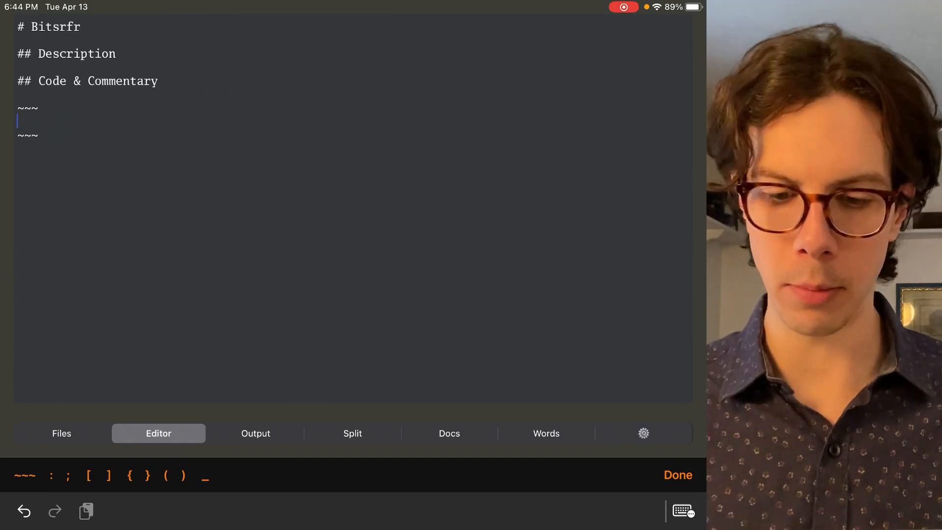
text(#)
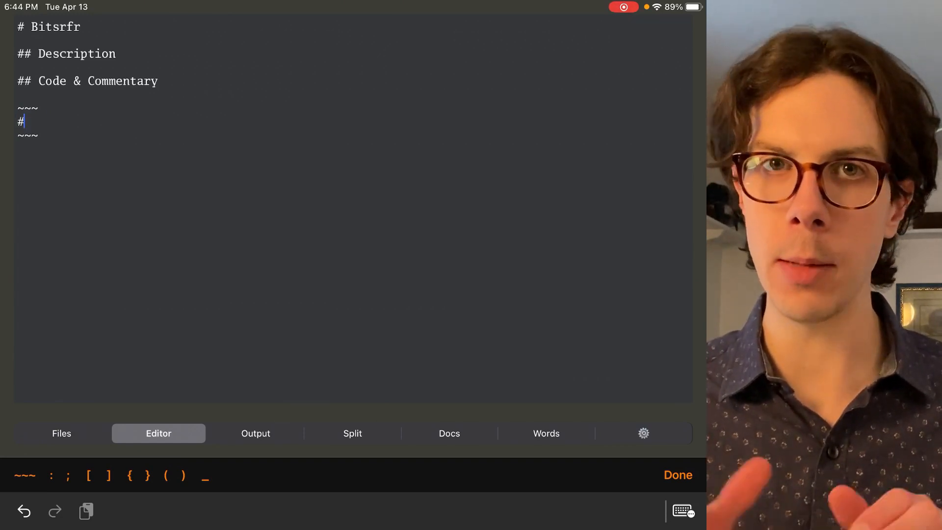
text(7)
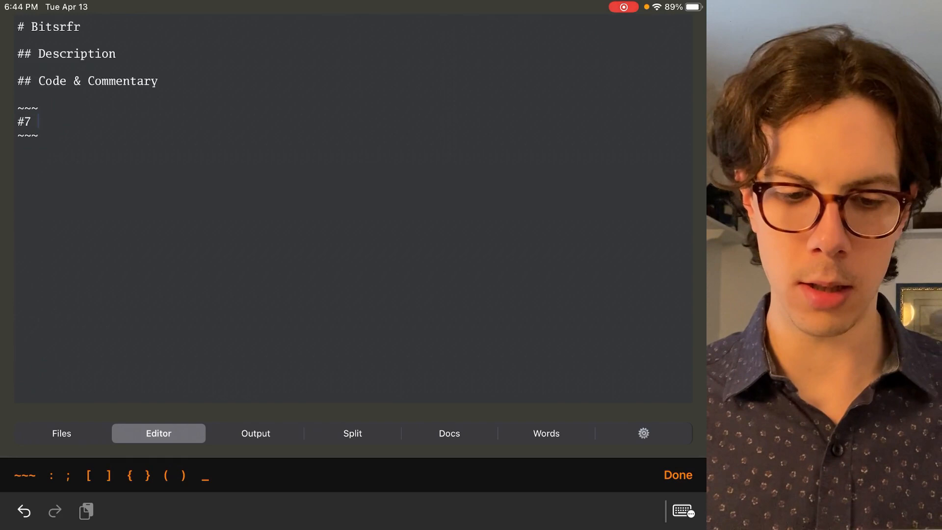
text(#2)
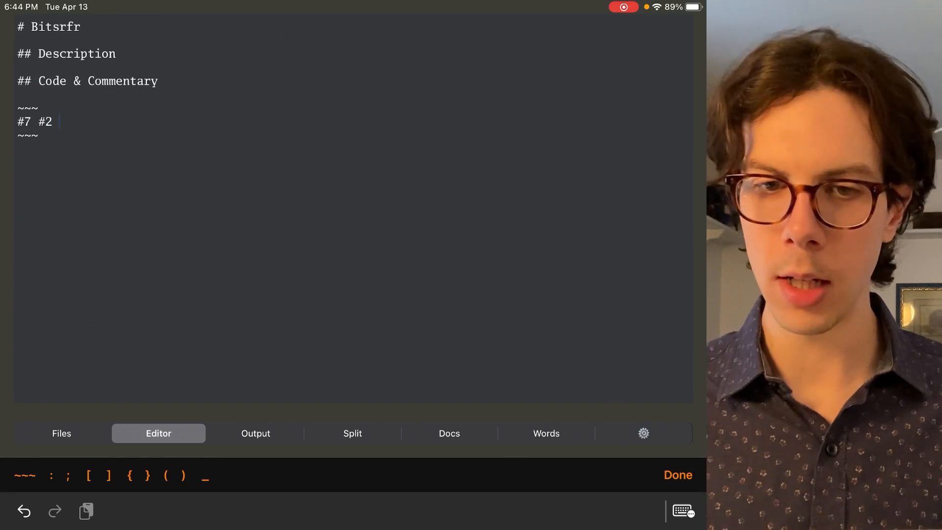
text(+)
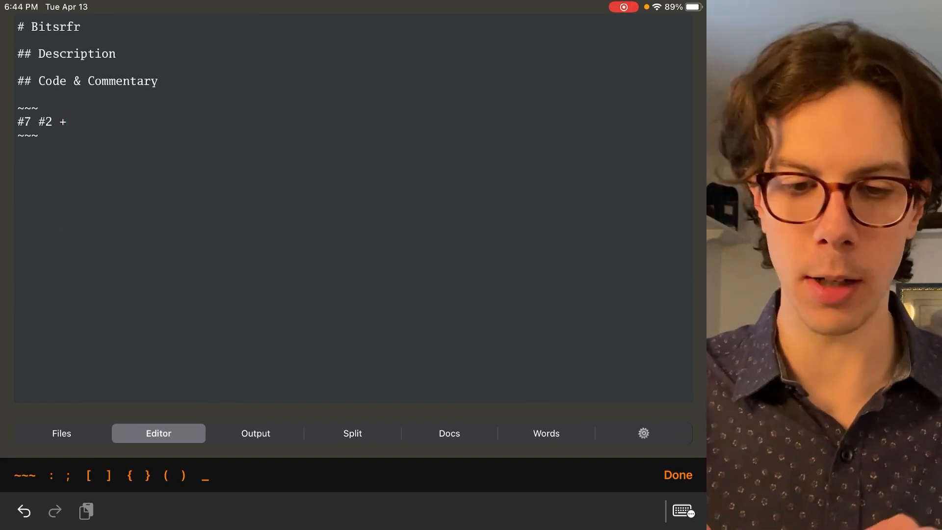
Run Bitsrfr in Split view to get 9, then return to the Files list showing Bitsrfr.
click(255, 433)
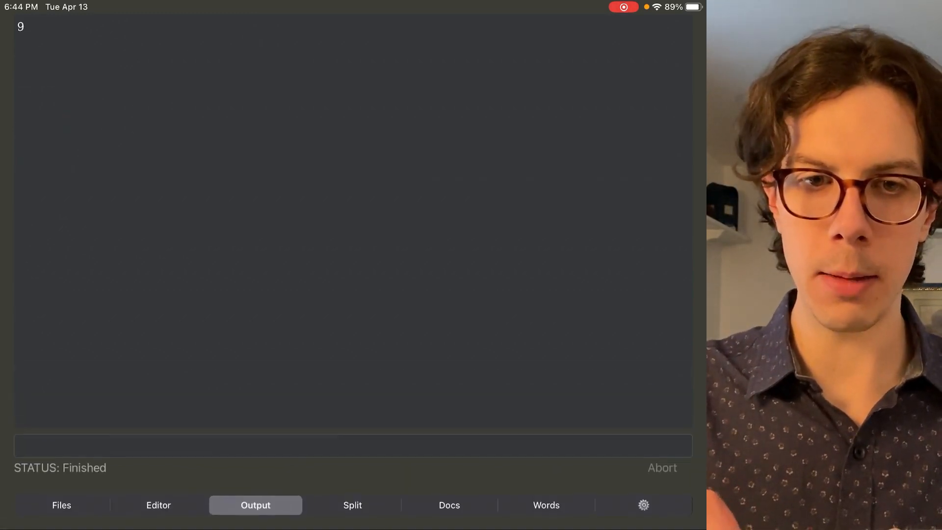
click(352, 504)
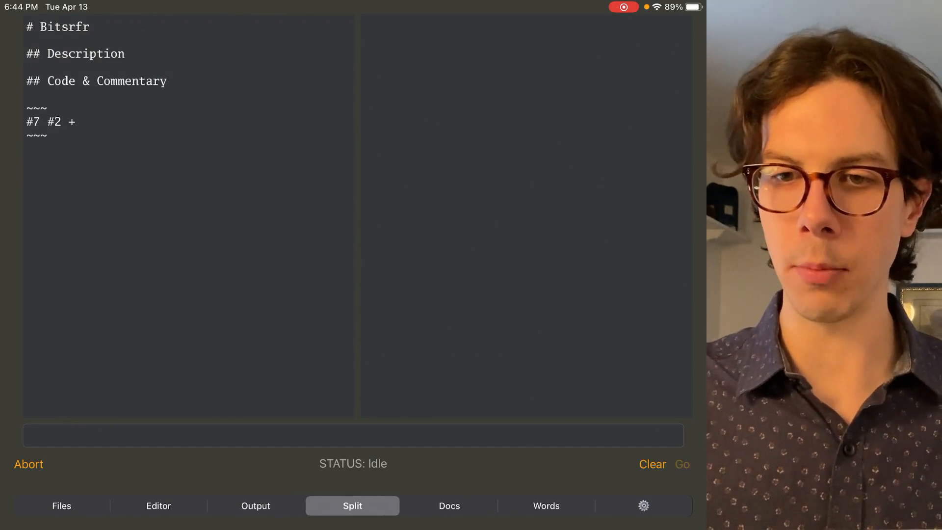
click(682, 465)
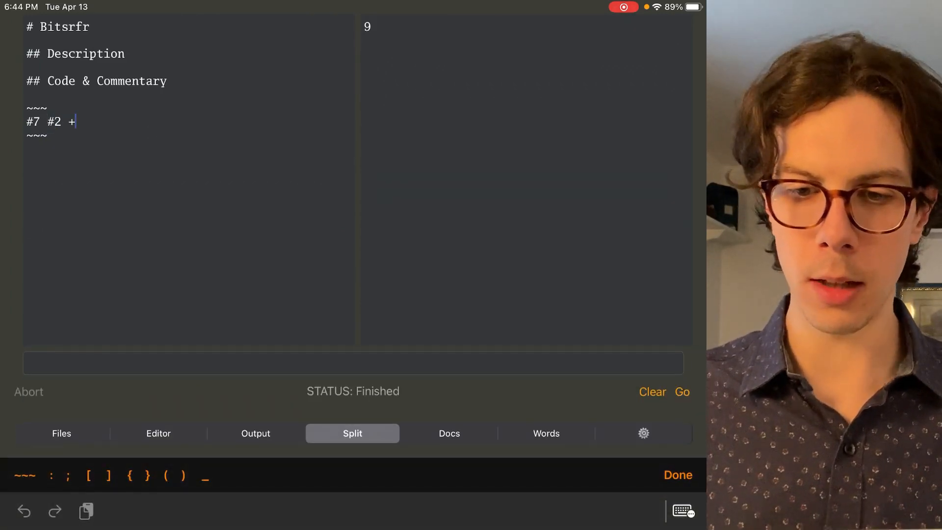
click(61, 433)
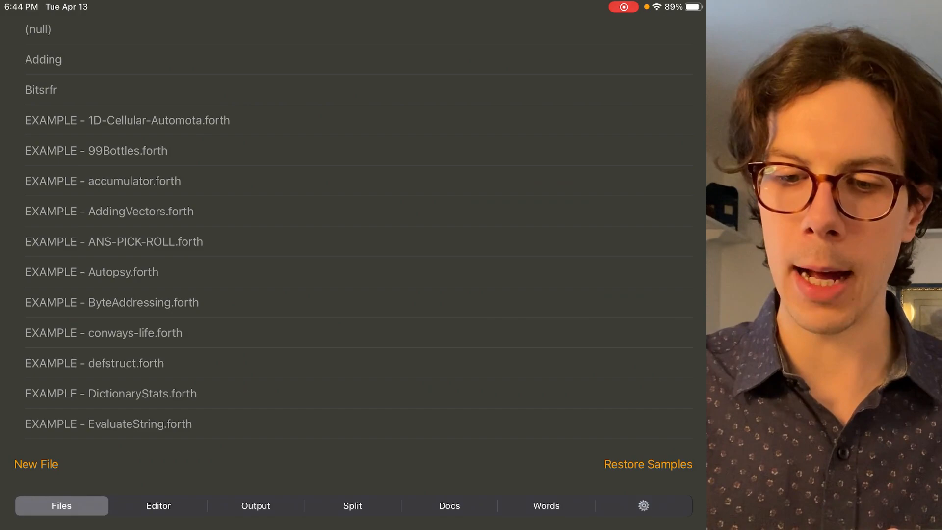
Browse the Docs page on syntax and prefixes, then the Words glossary.
click(449, 506)
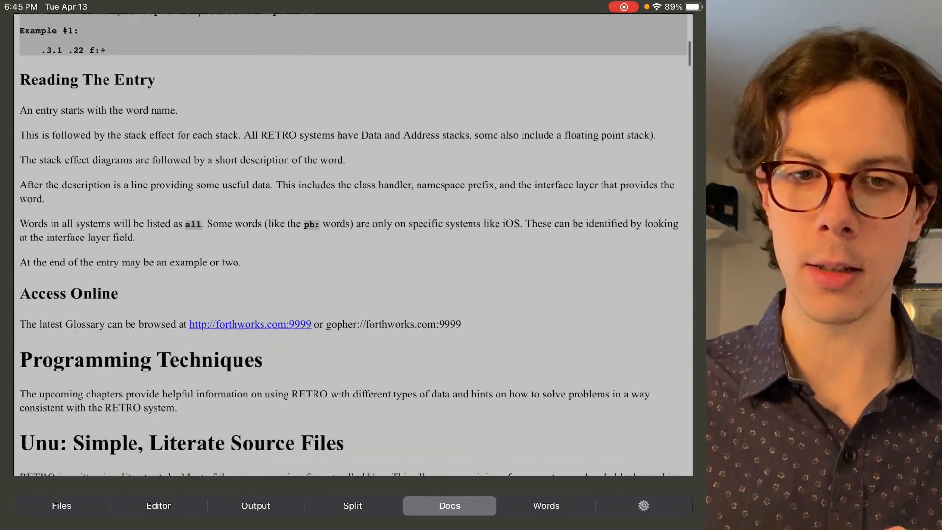
scroll(down, 3)
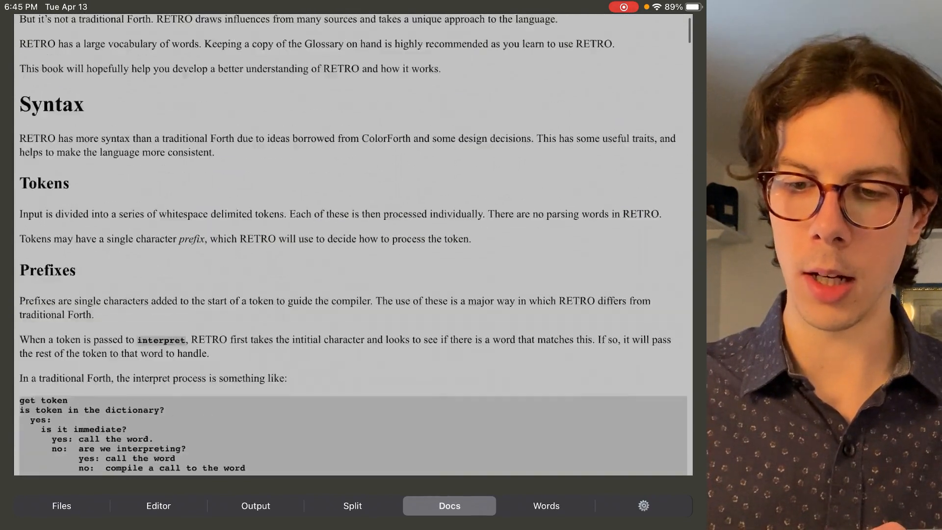
click(545, 506)
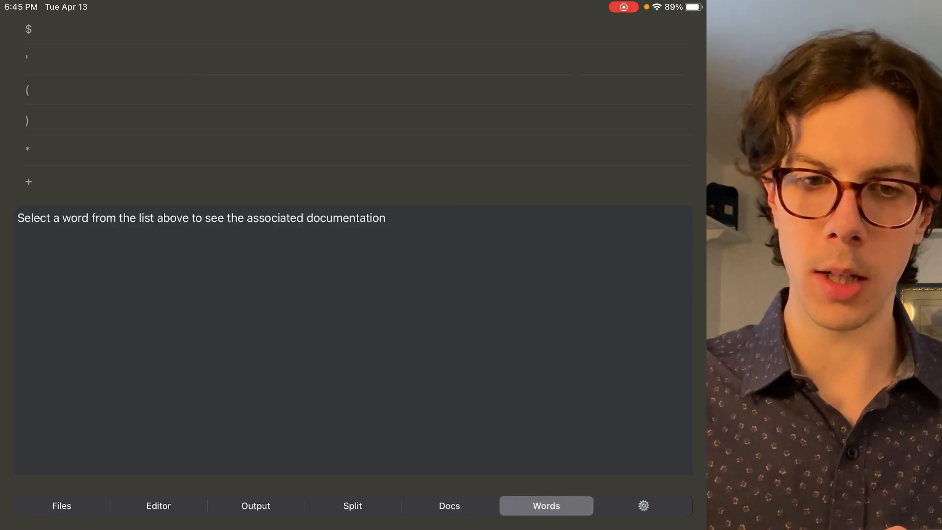
scroll(down, 3)
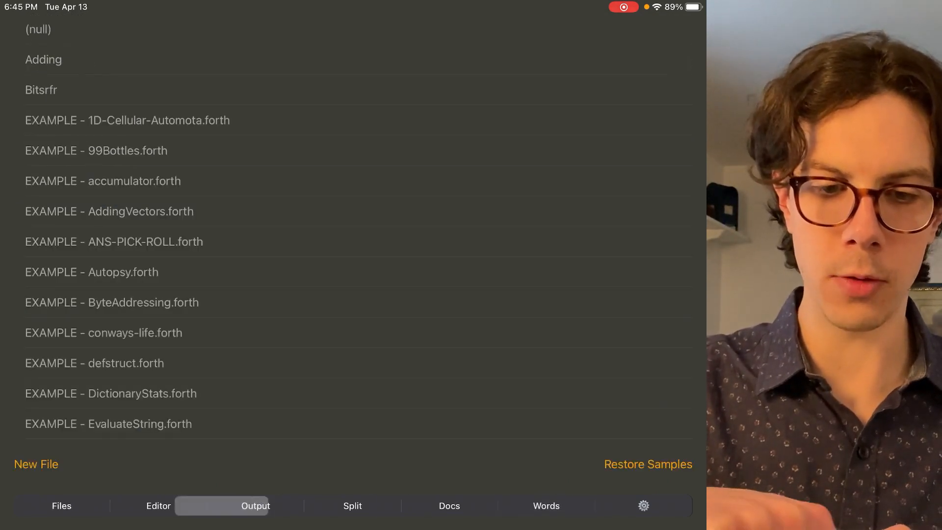
Run EXAMPLE - 99Bottles.forth in Split view, scroll its song output, and go back to Files.
click(61, 506)
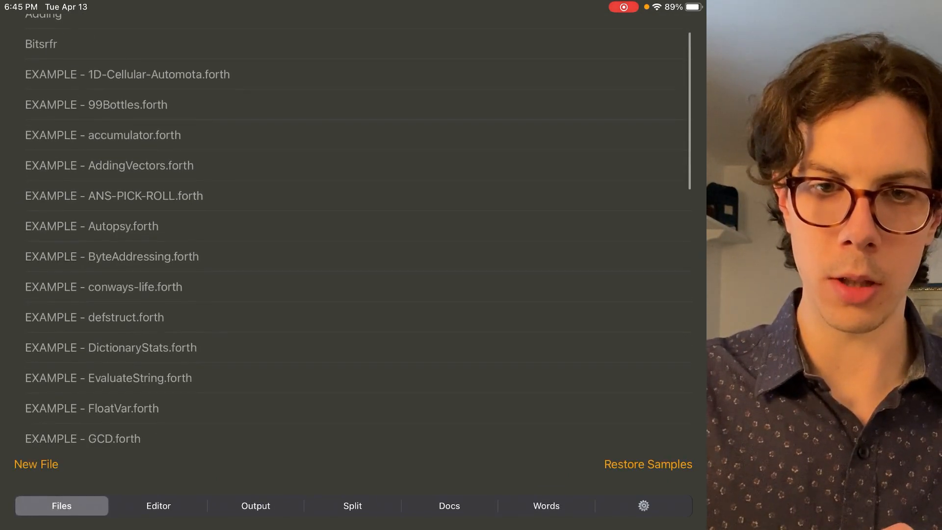
click(95, 105)
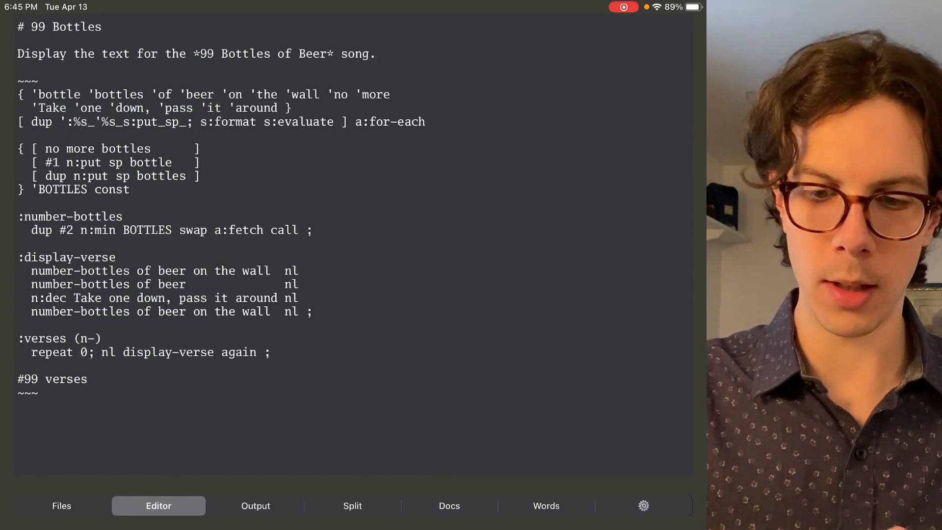
click(353, 506)
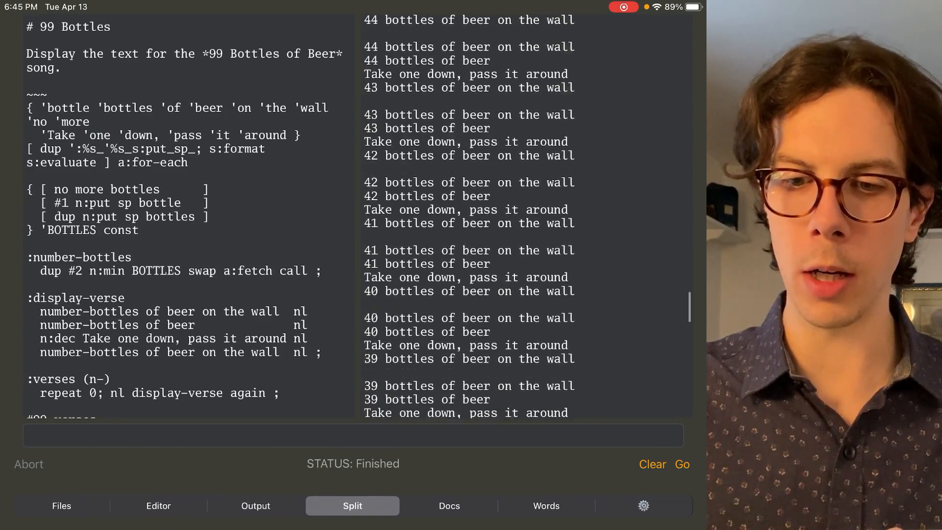
scroll(down, 3)
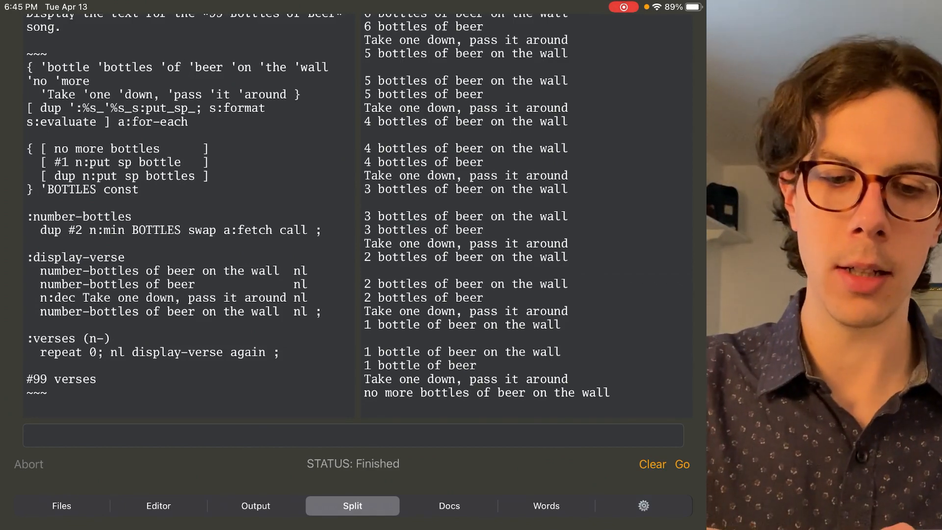
click(60, 506)
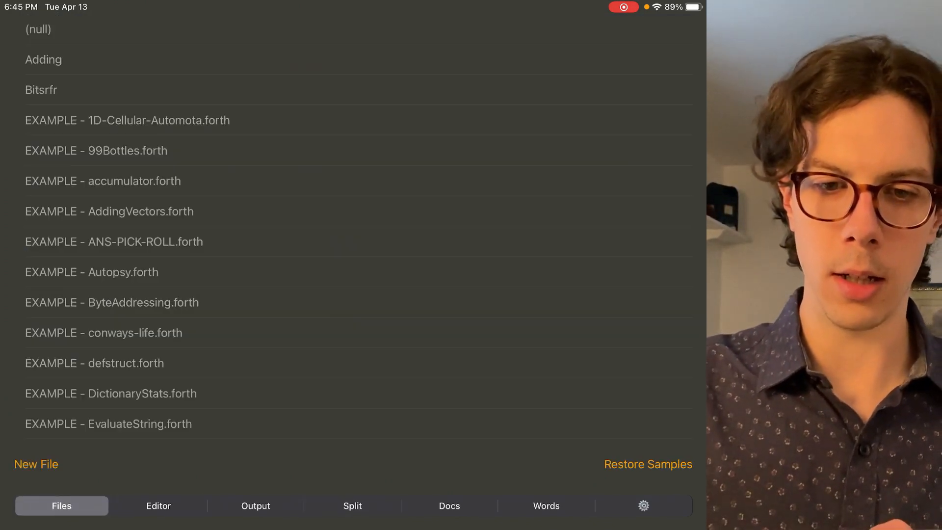
Open EXAMPLE - is-palindrome.forth and edit the test word radar.
scroll(down, 3)
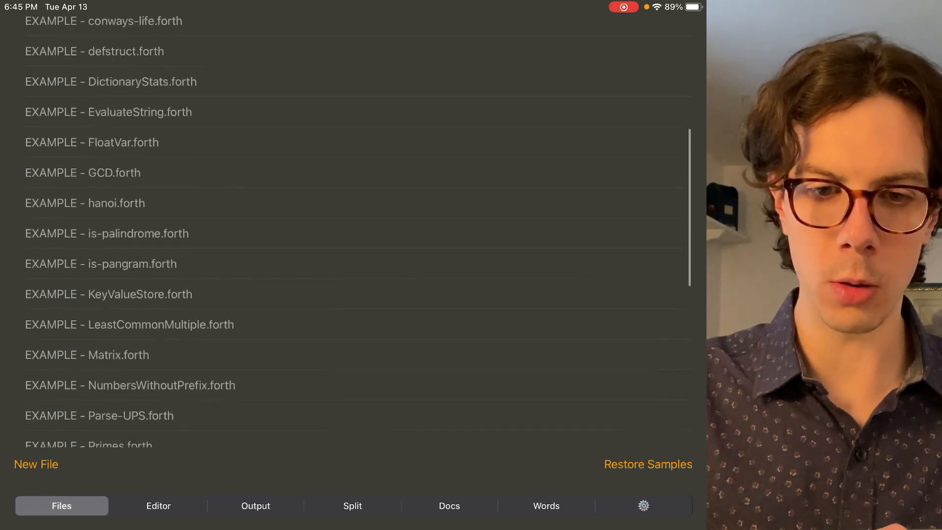
click(106, 234)
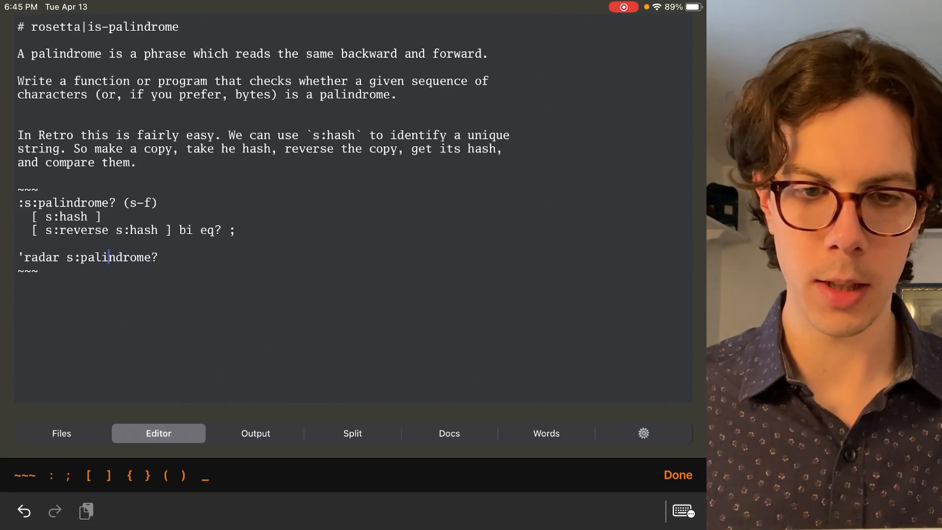
key(Backspace)
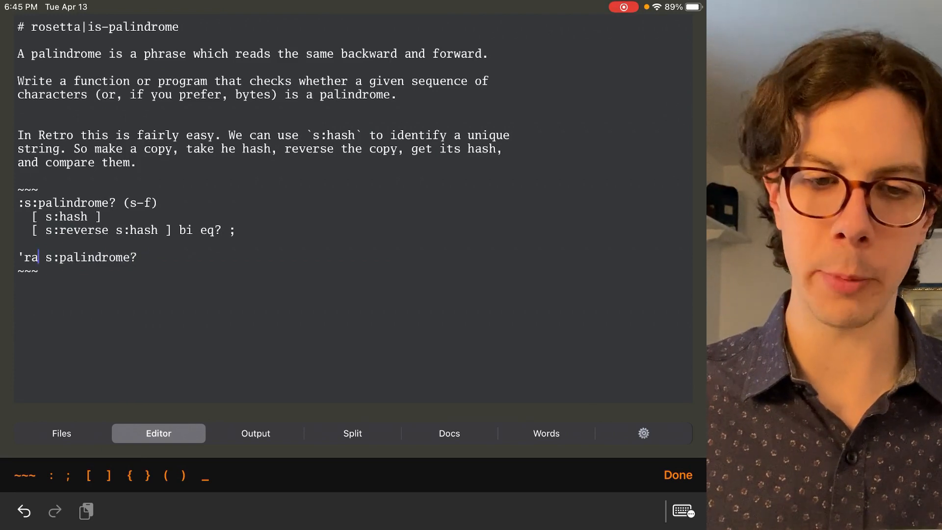
text(ce)
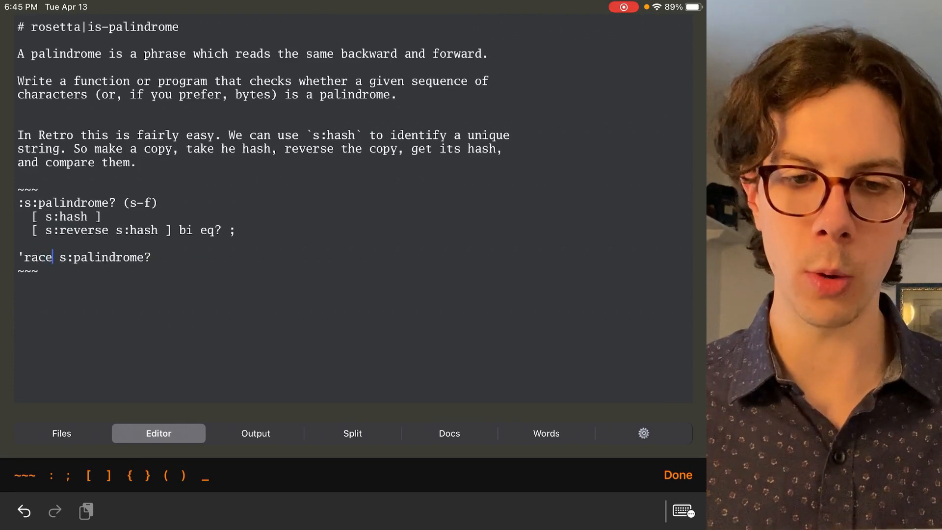
click(352, 433)
text(dar)
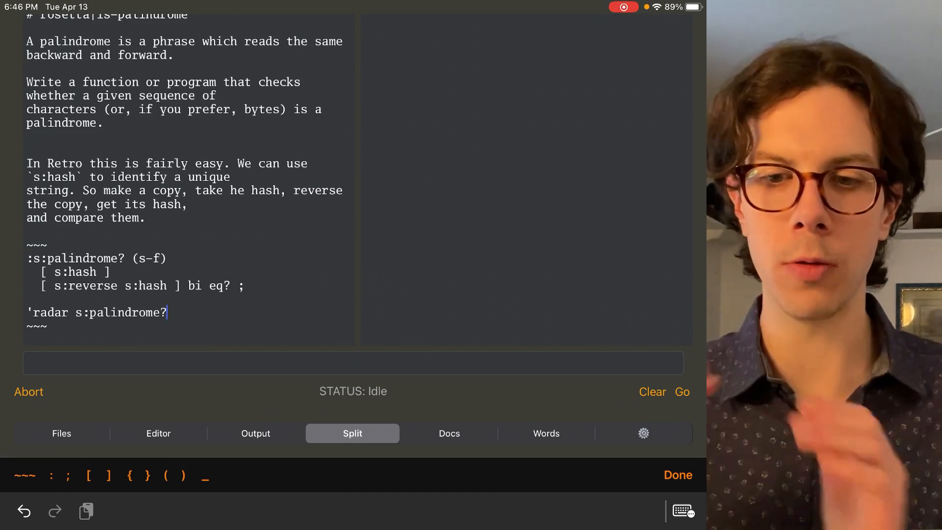
Run the palindrome check so 'radar reports -1, then leave the example.
click(682, 391)
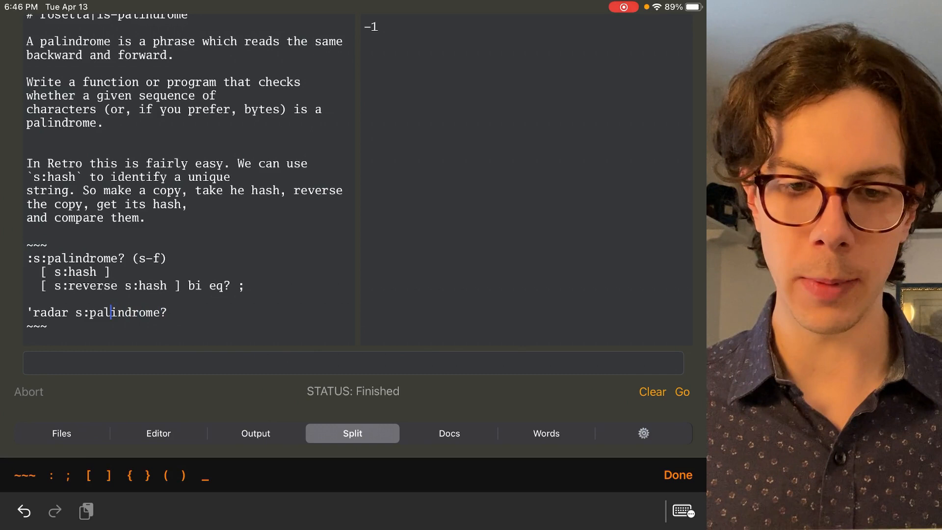
text(e)
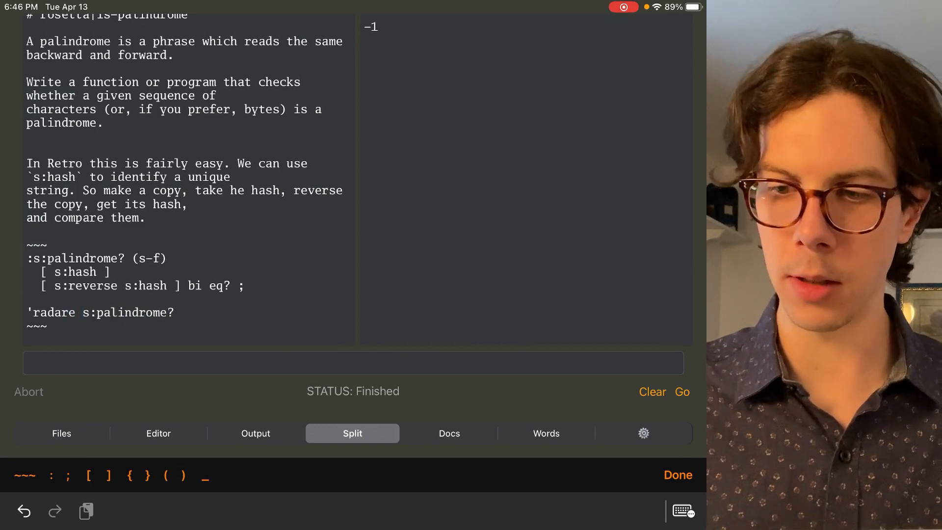
click(682, 392)
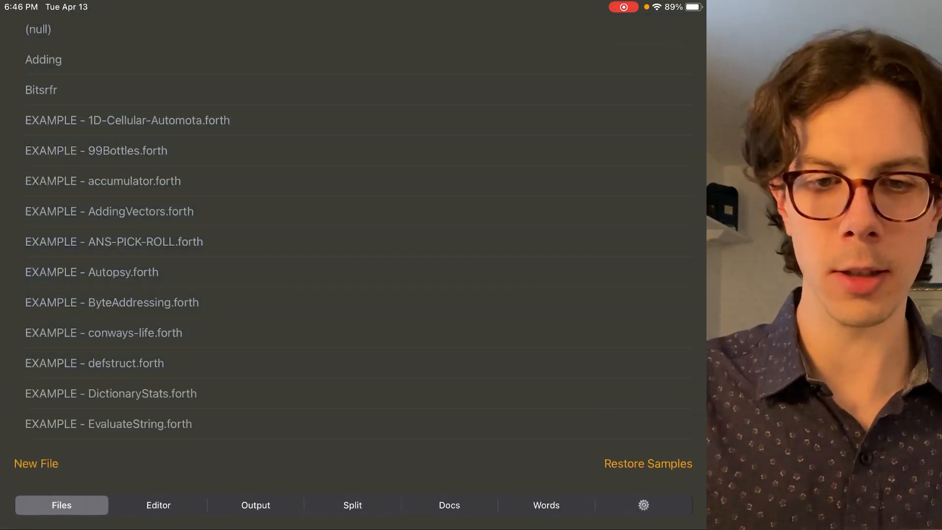
Scroll the example files, then bring up the Words glossary.
scroll(down, 3)
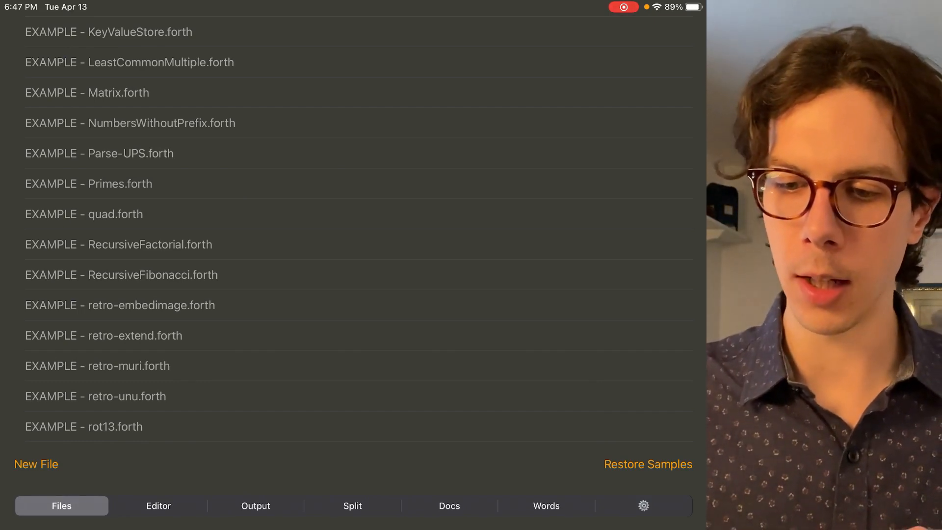
click(546, 506)
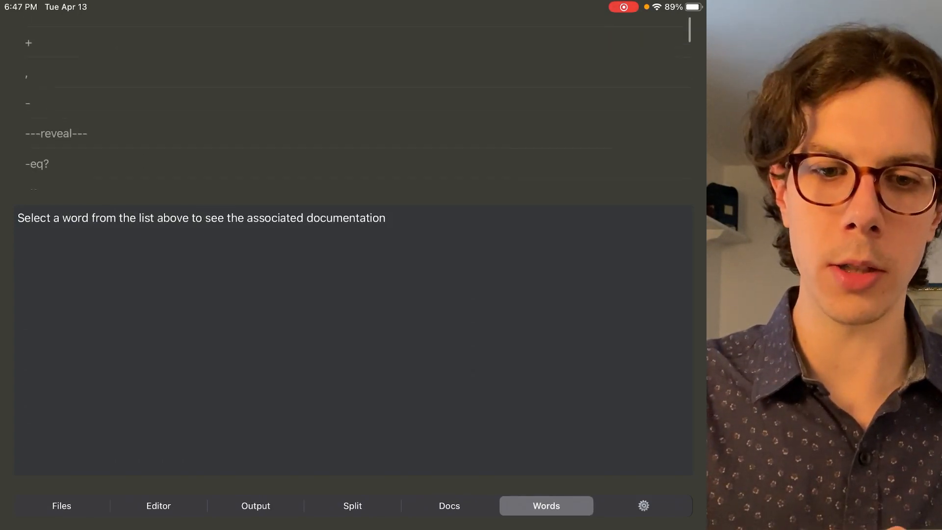
Scroll the word list down to gopher:get and show its documentation.
scroll(down, 3)
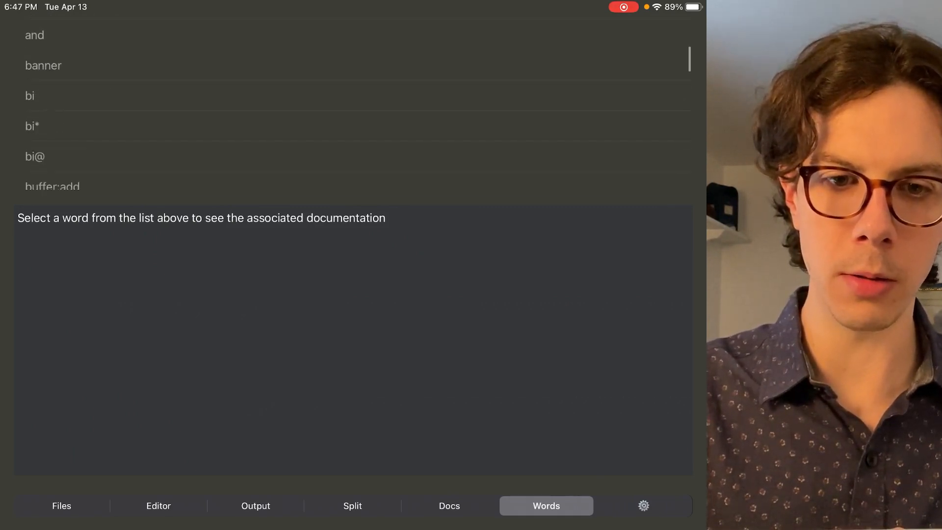
scroll(down, 3)
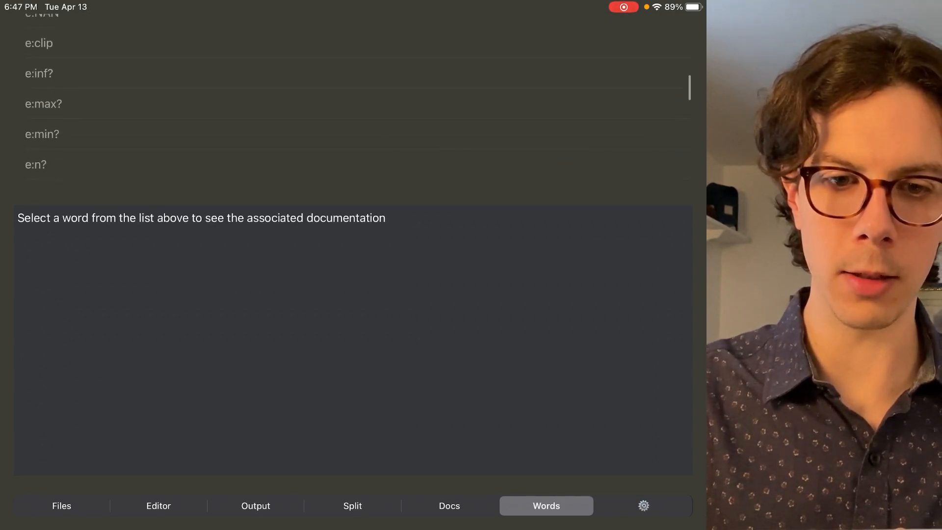
scroll(down, 3)
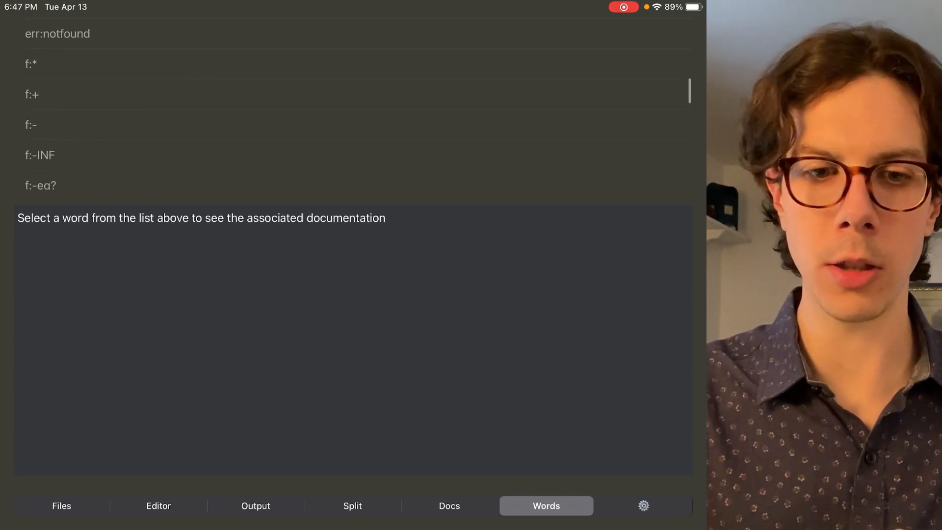
scroll(down, 3)
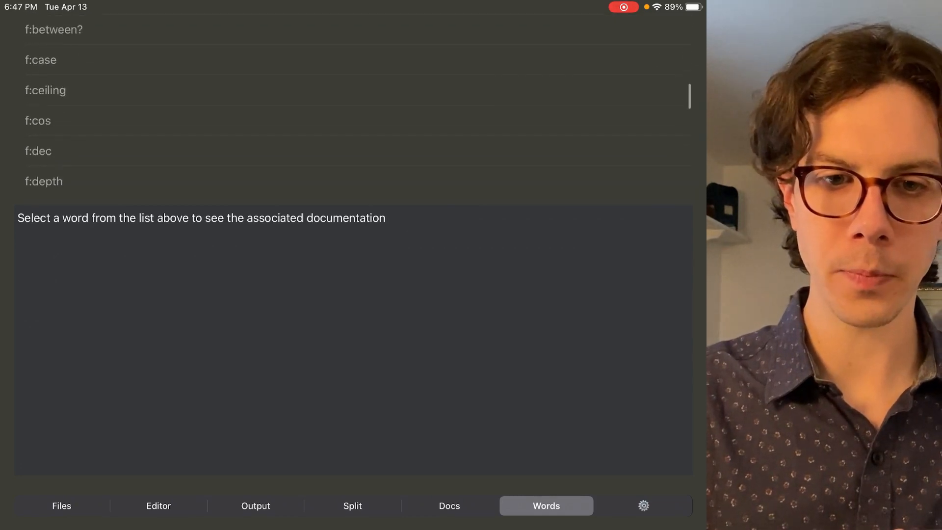
scroll(down, 3)
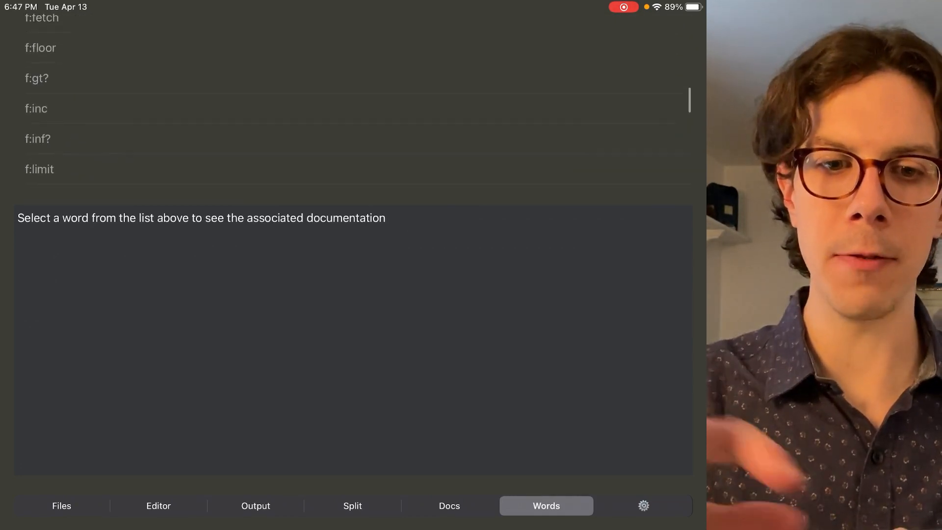
scroll(down, 3)
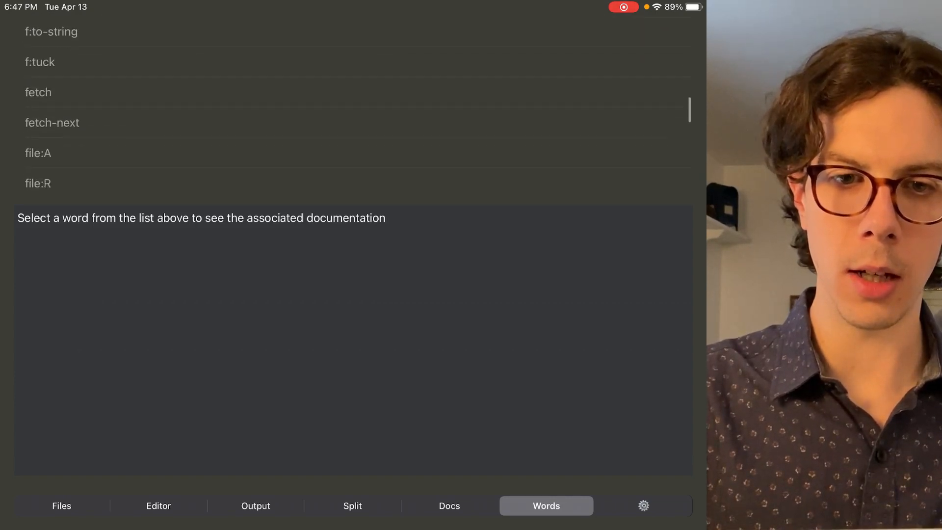
scroll(down, 3)
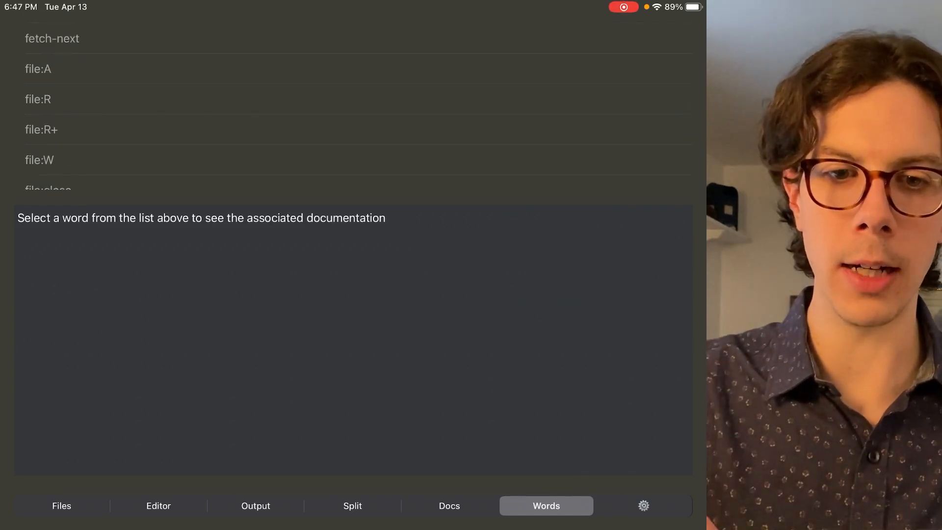
scroll(down, 3)
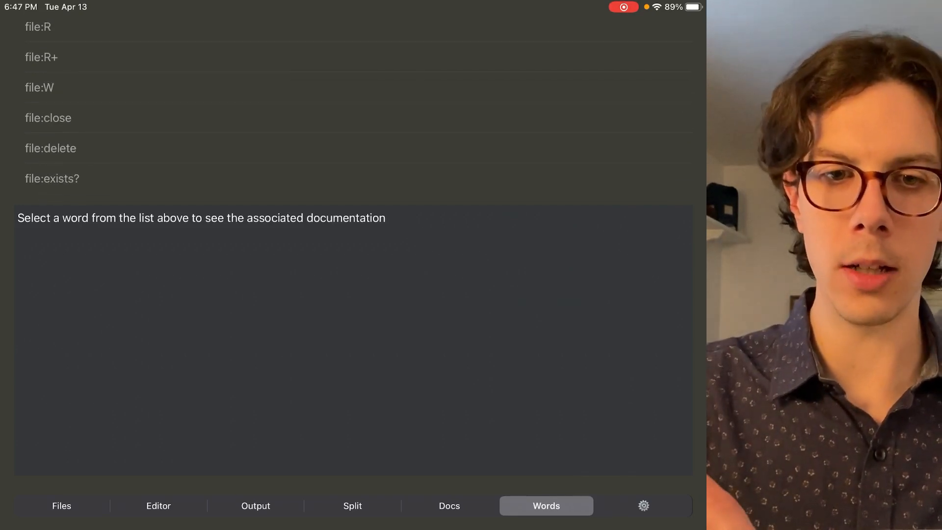
scroll(down, 3)
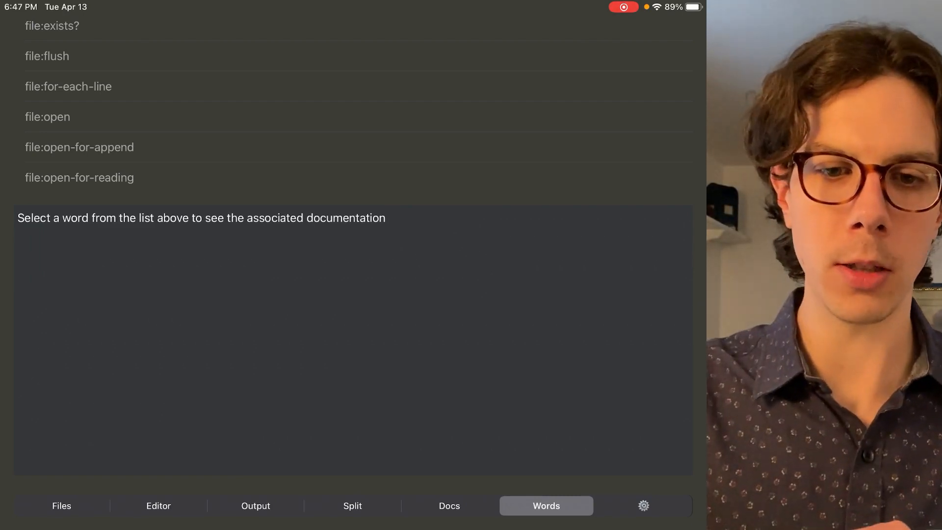
scroll(down, 3)
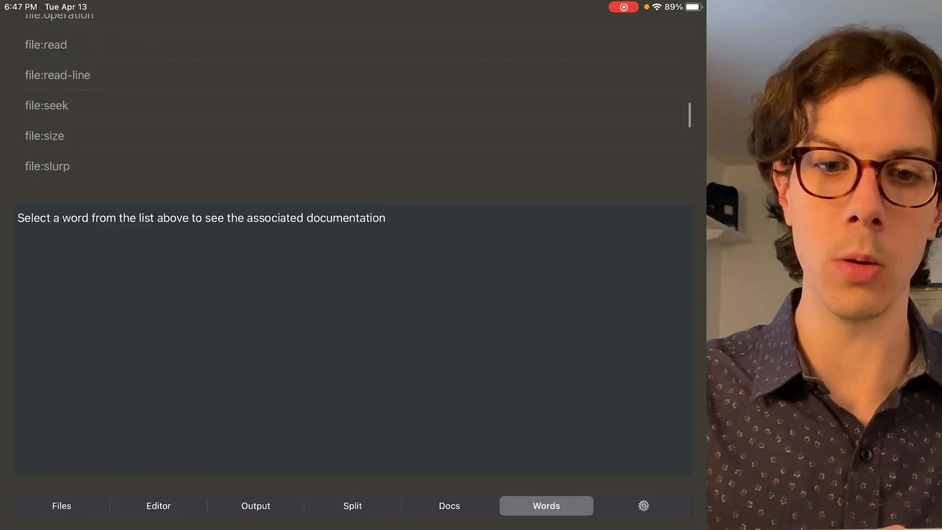
scroll(down, 3)
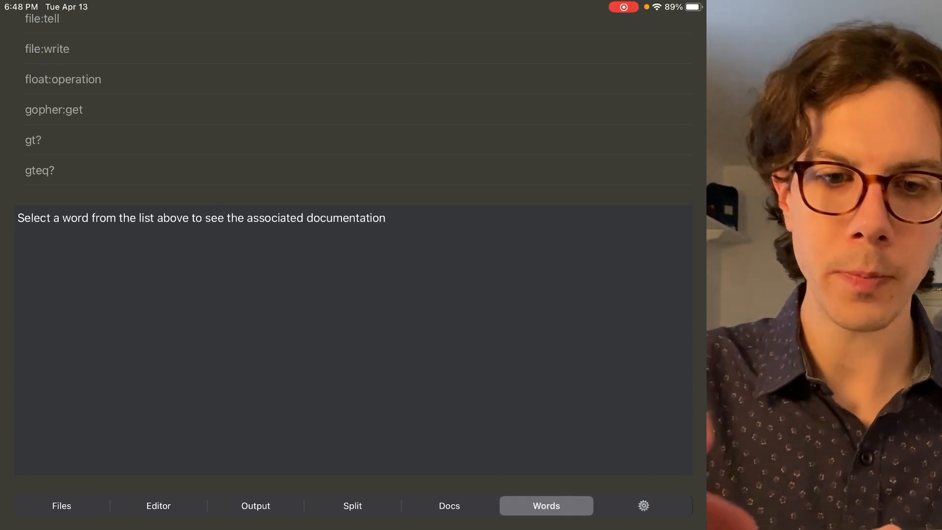
click(53, 109)
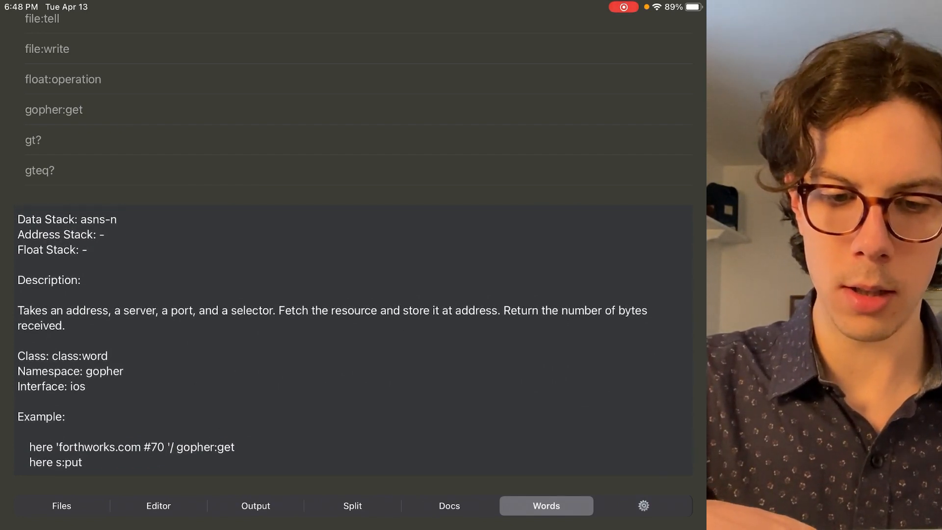
Select and copy both gopher:get example lines, then return to the Files list.
double_click(41, 447)
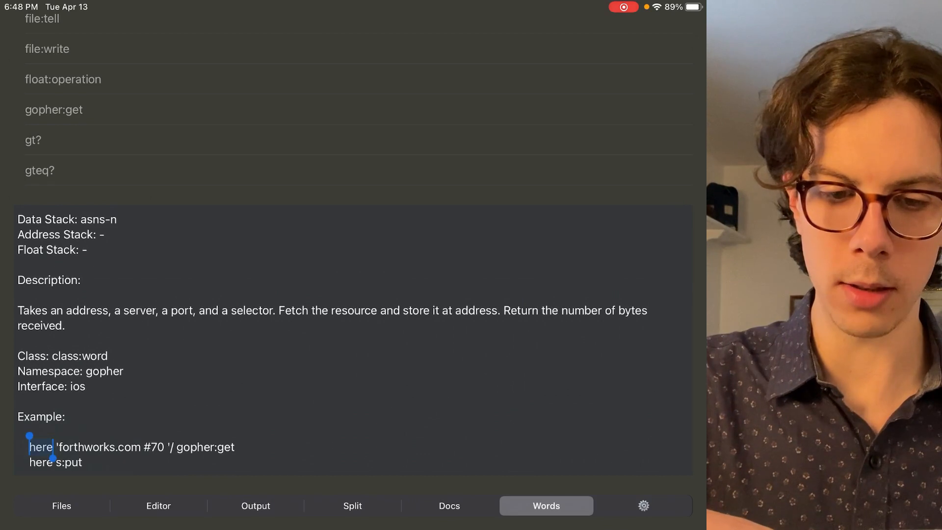
drag(41, 447, 80, 463)
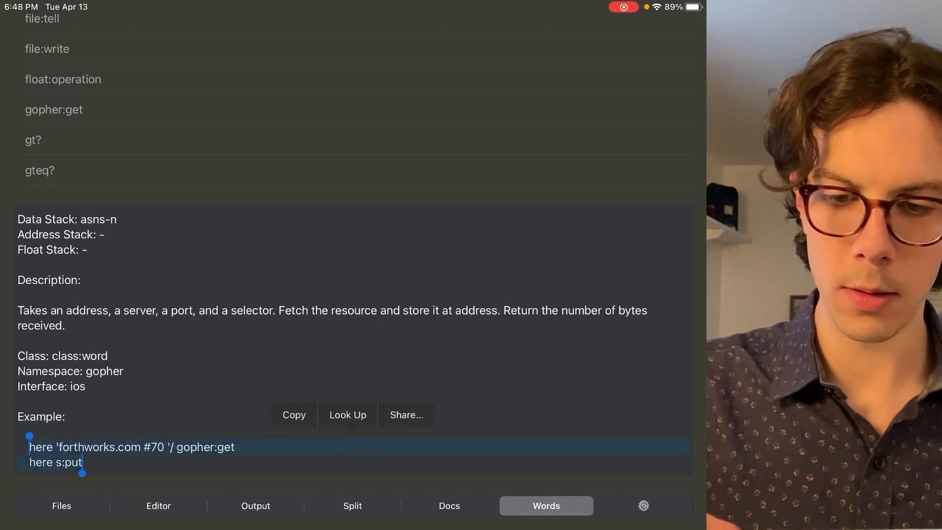
click(61, 506)
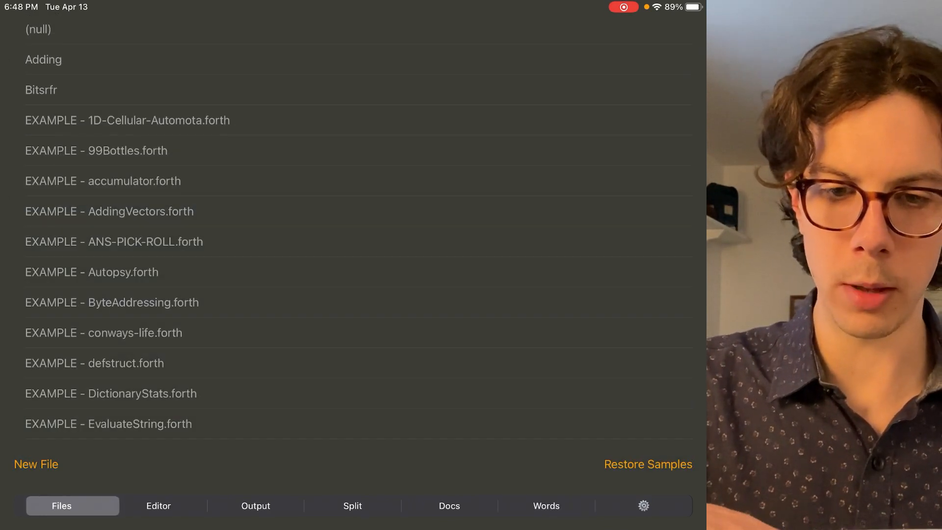
Create a new file named 'gopher' from the file list to hold the gopher:get example.
scroll(down, 3)
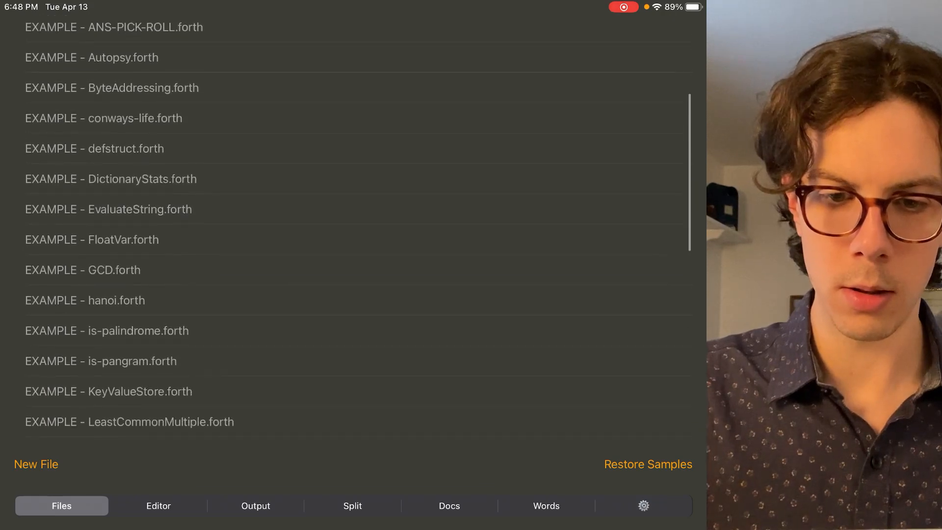
scroll(down, 3)
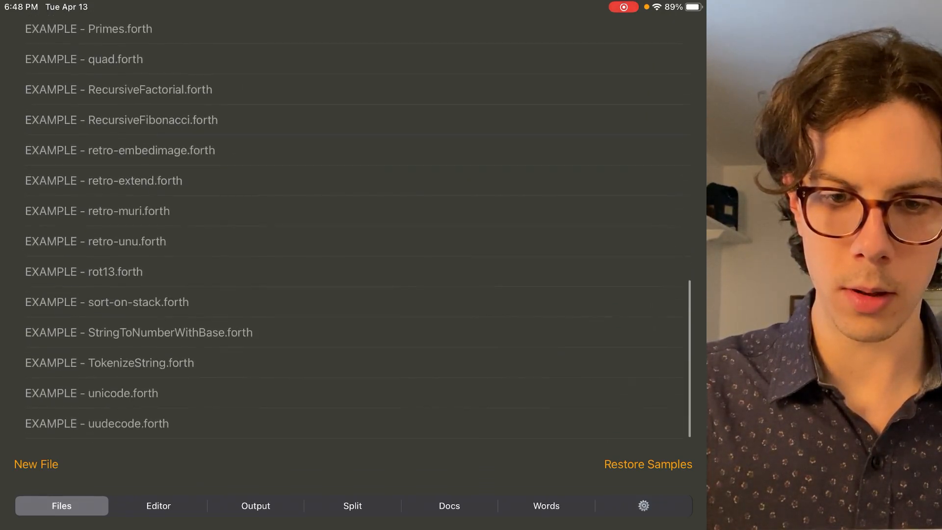
click(35, 464)
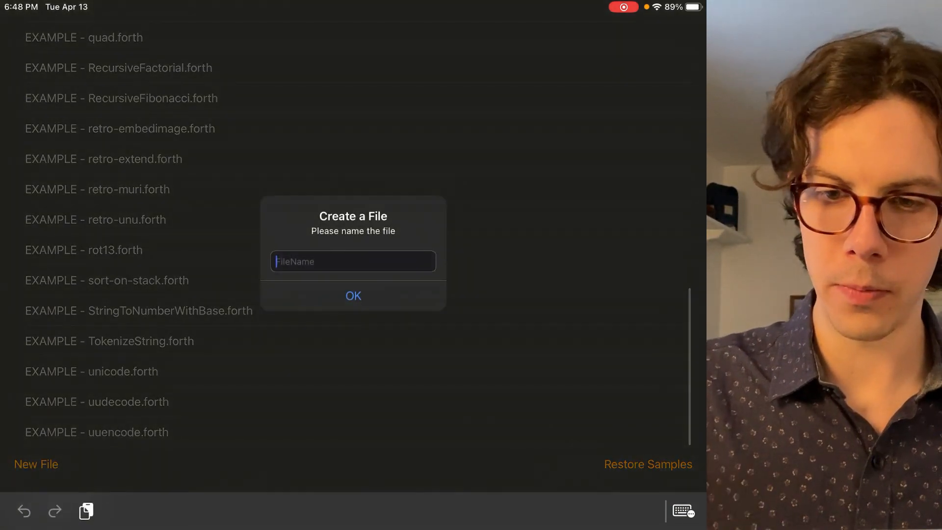
text(gopher)
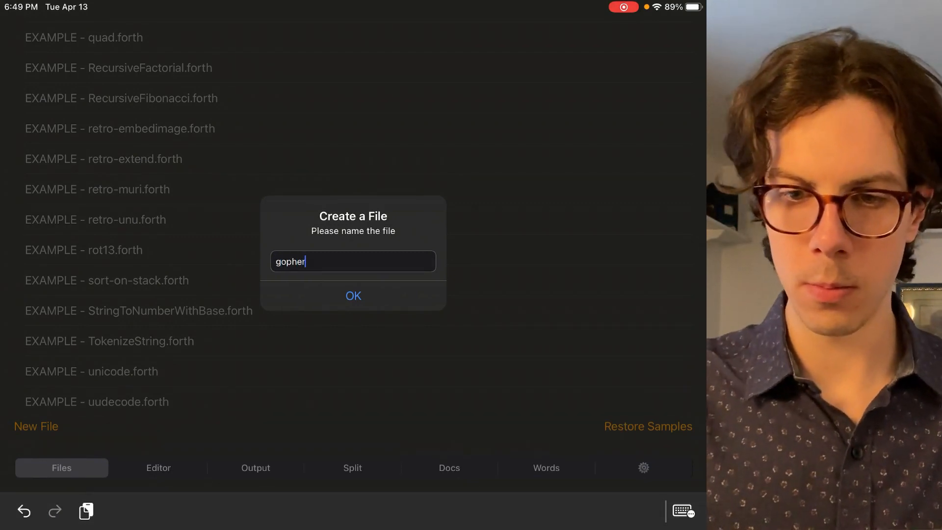
click(352, 295)
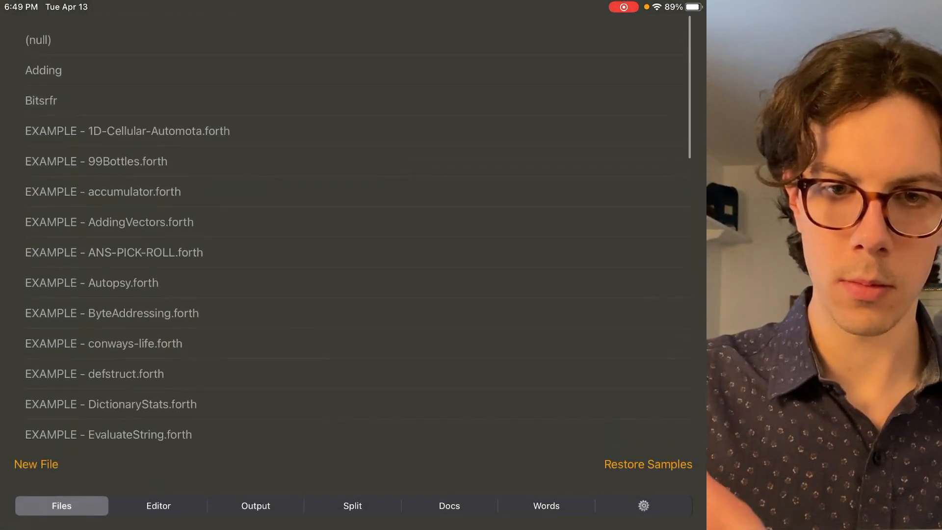
scroll(down, 3)
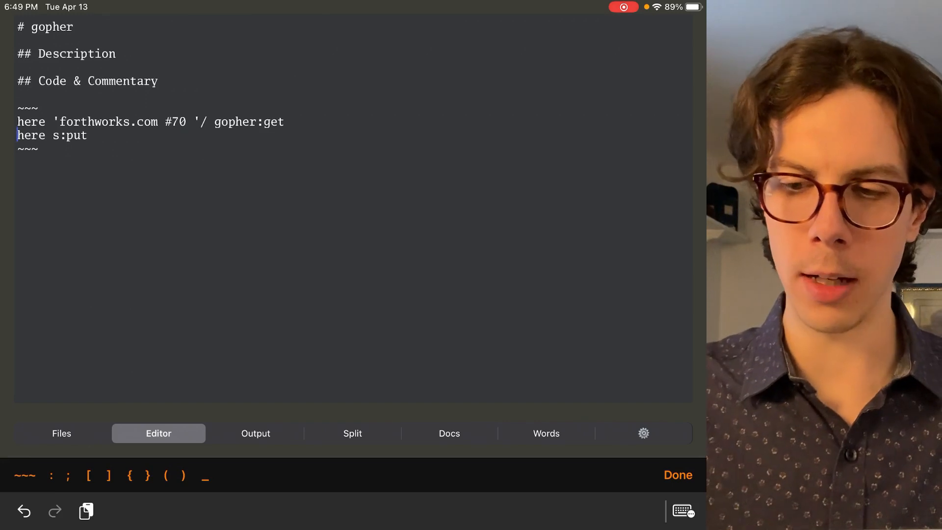
Run the gopher file in Split view so the forthworks.com gopher menu prints.
click(352, 433)
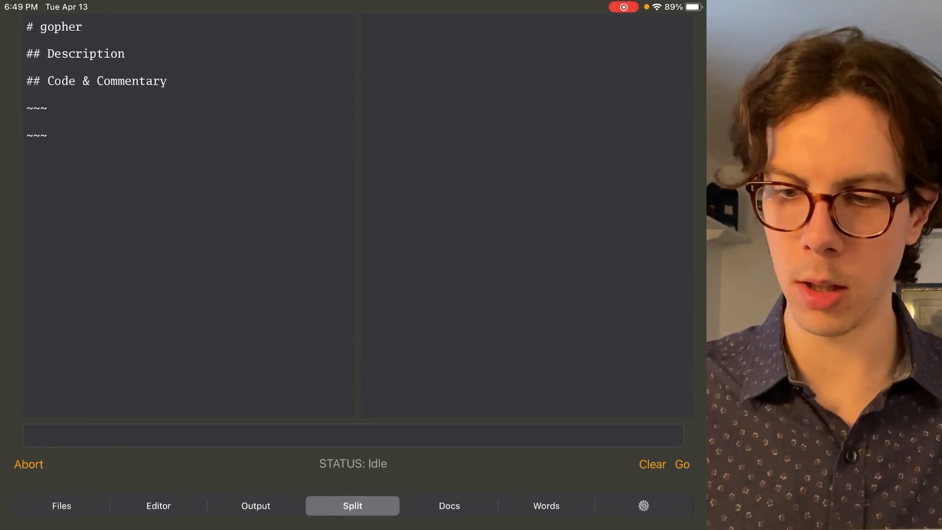
click(61, 506)
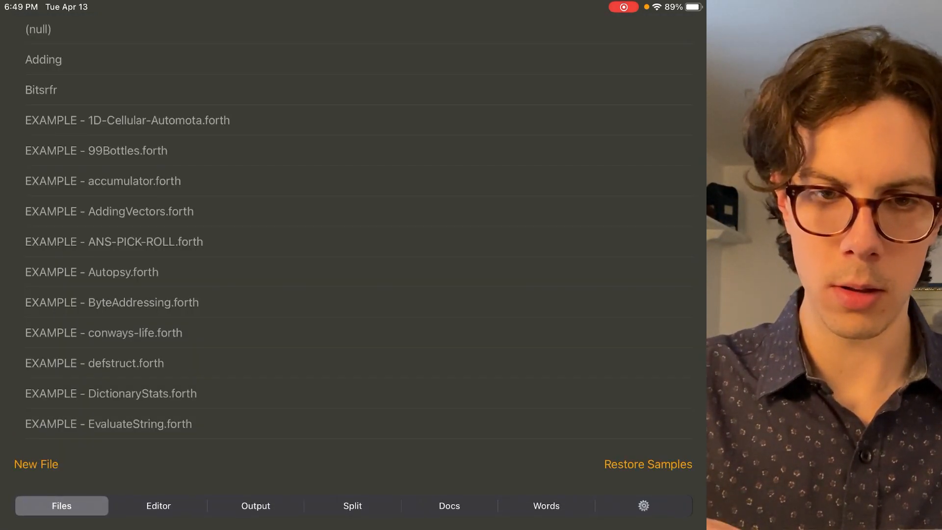
click(255, 506)
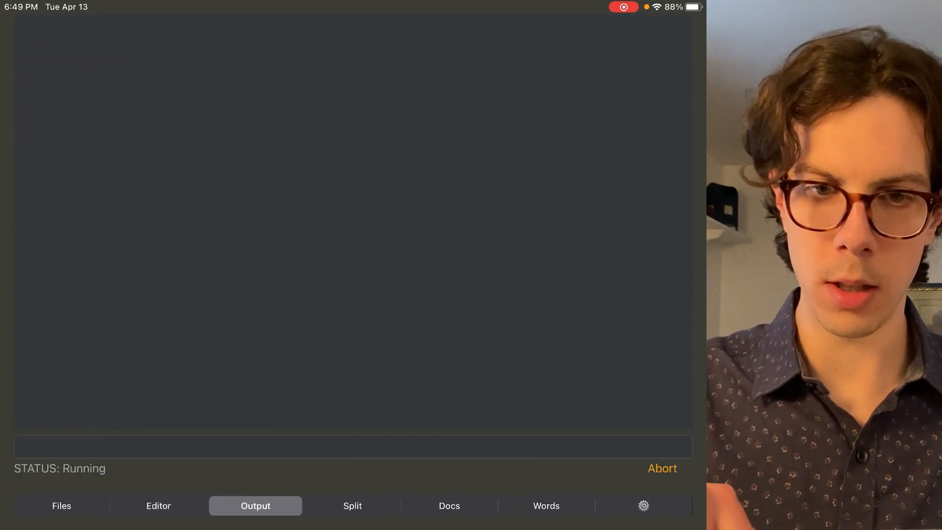
click(352, 506)
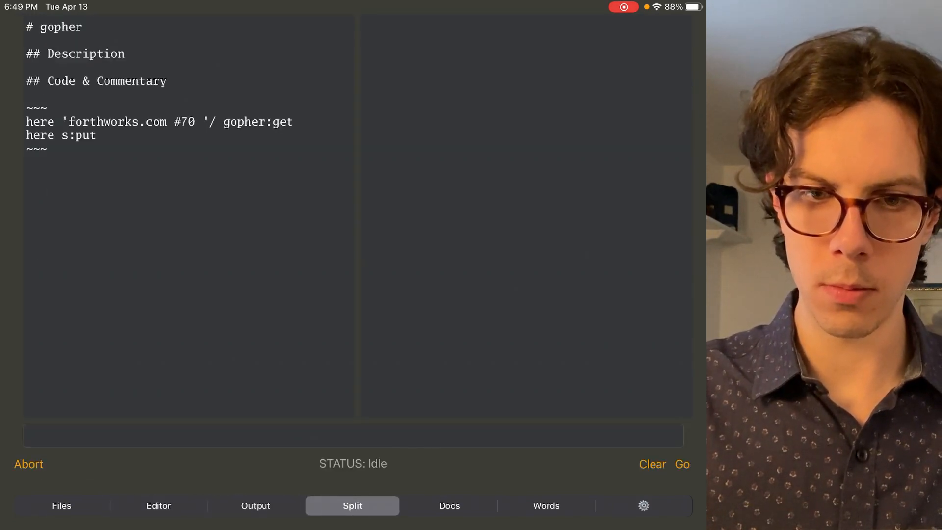
click(682, 464)
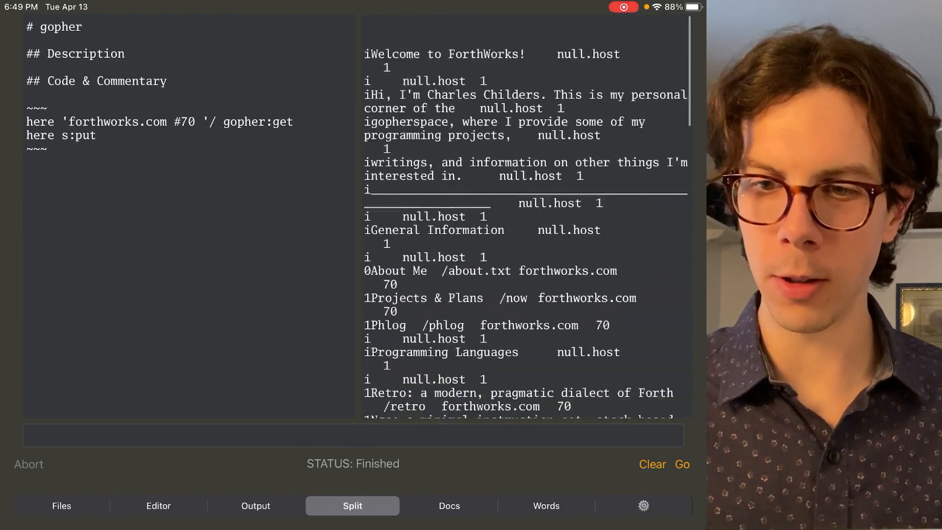
Scroll through the fetched gopher menu output down to the 2161 bytes received line.
scroll(down, 3)
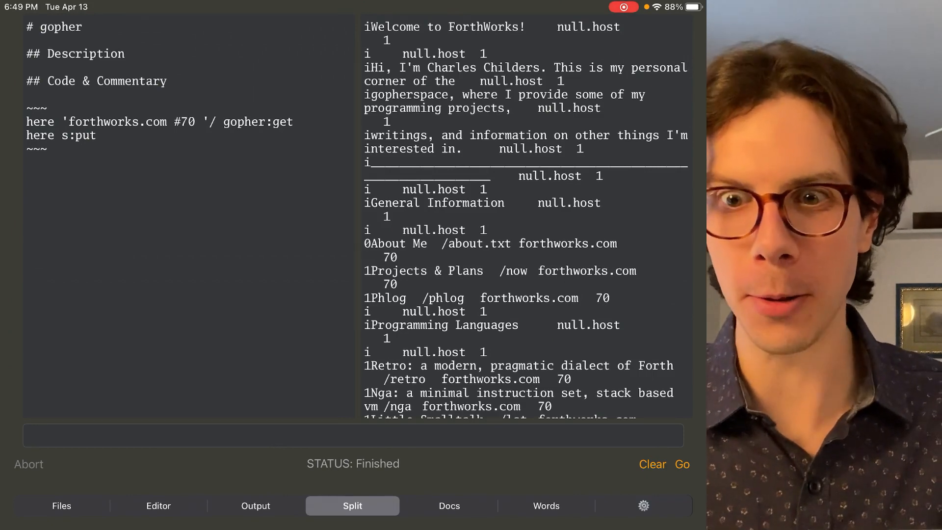
scroll(down, 3)
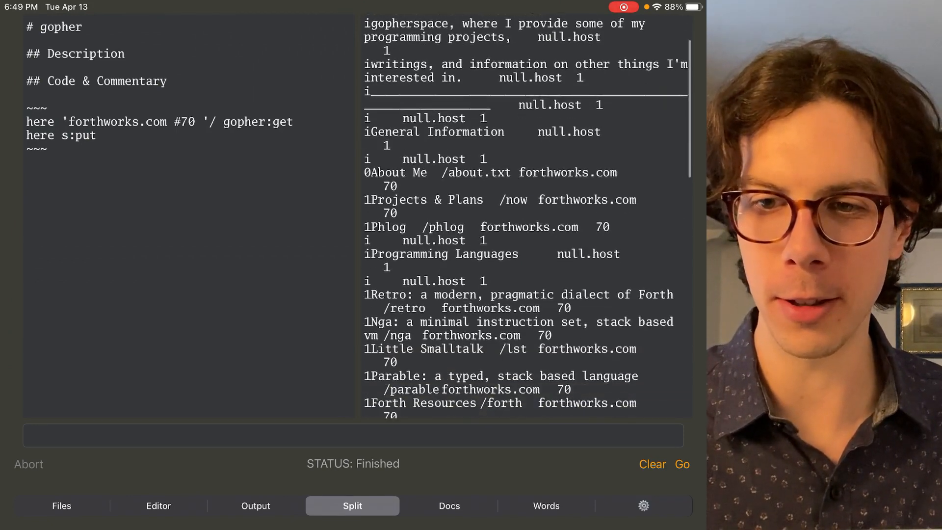
scroll(down, 3)
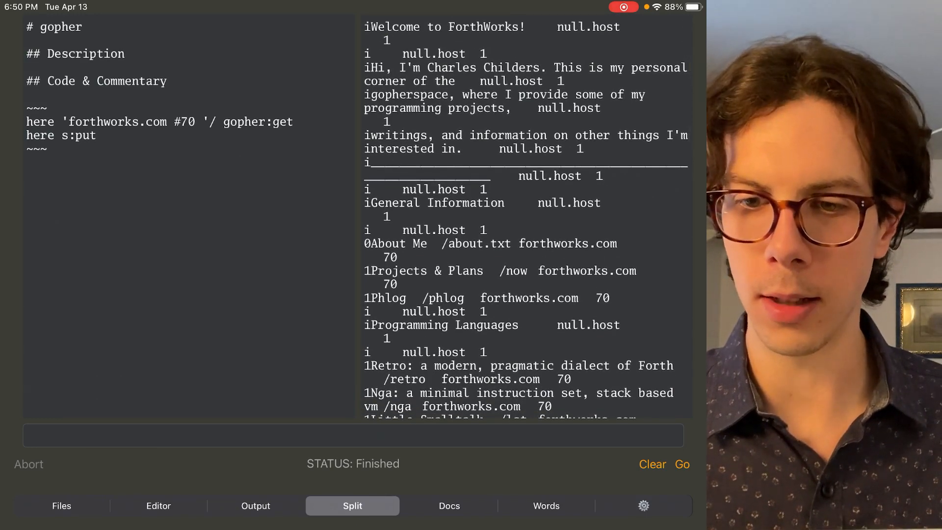
scroll(down, 3)
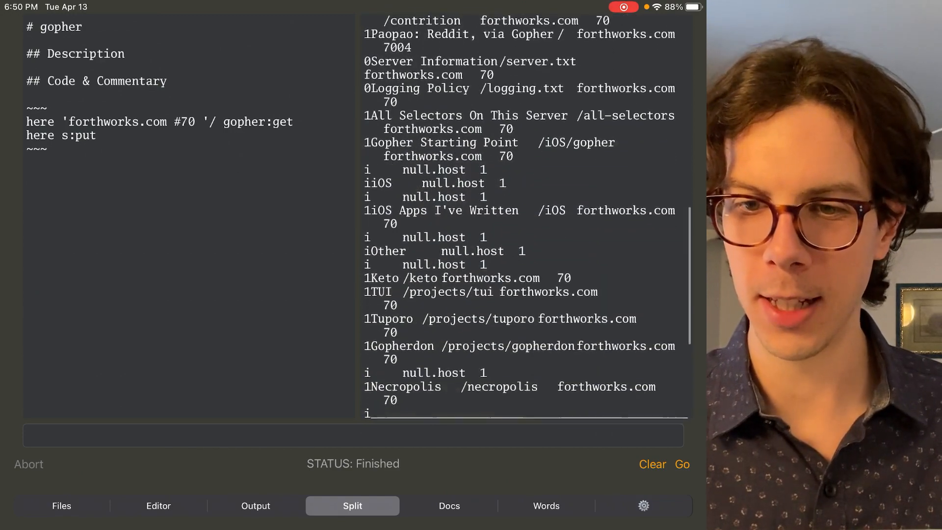
scroll(down, 3)
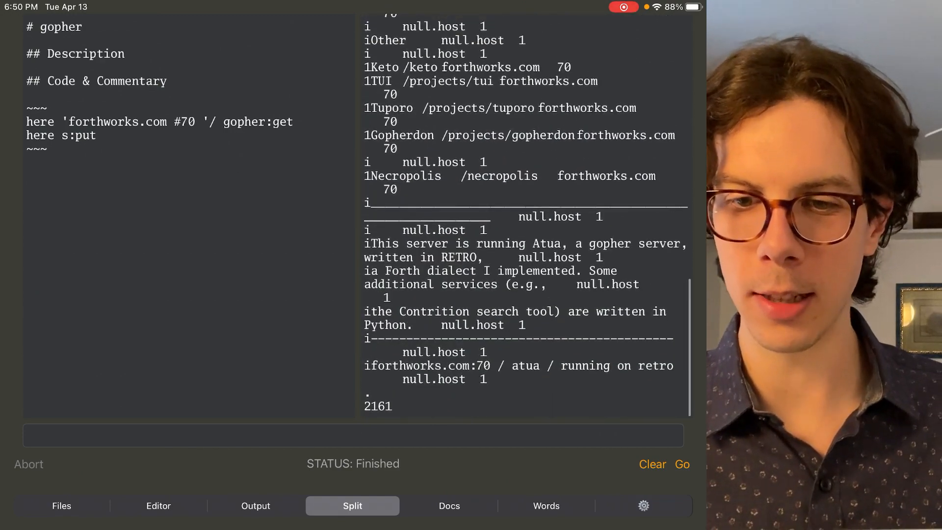